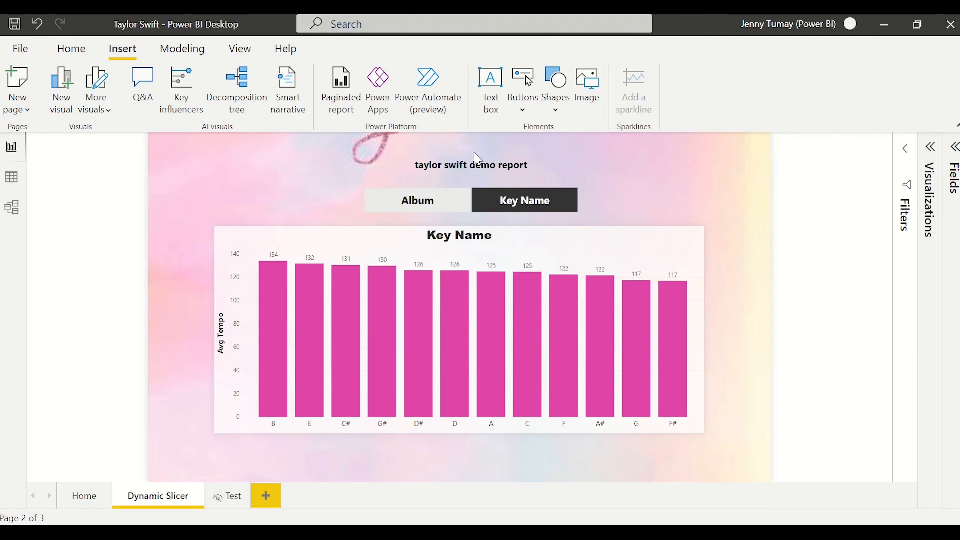
# Step: Toggle the chart axis between Album and Key Name, then close the query editor
pyautogui.click(417, 200)
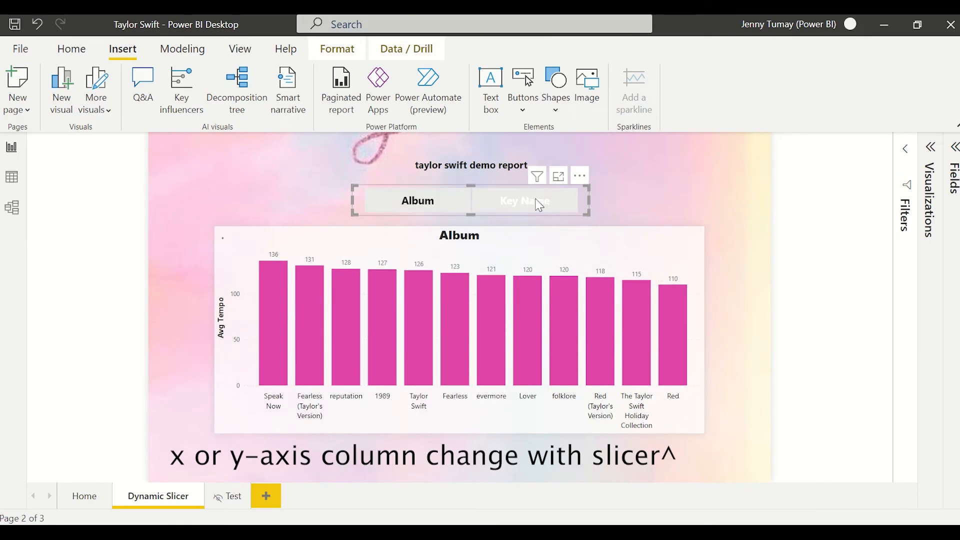
pyautogui.click(524, 200)
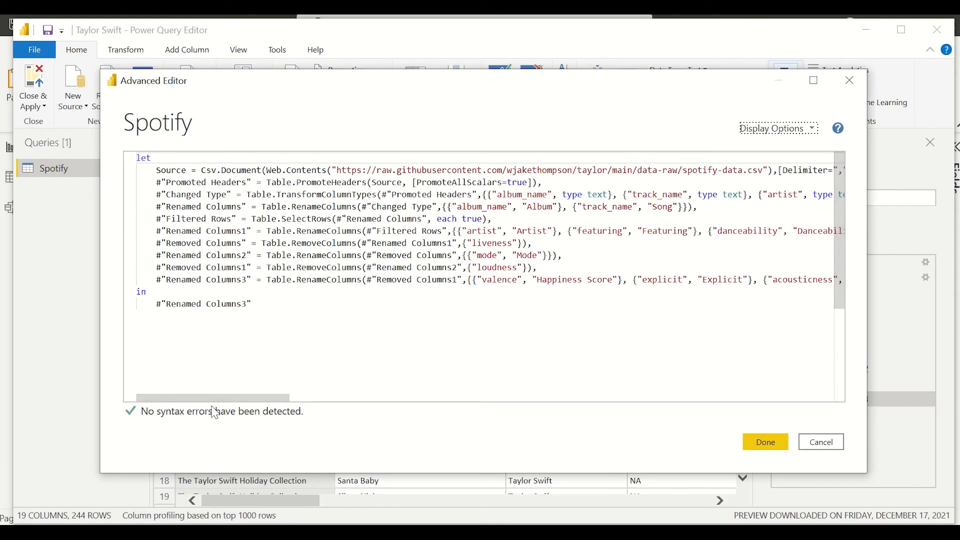
pyautogui.click(765, 441)
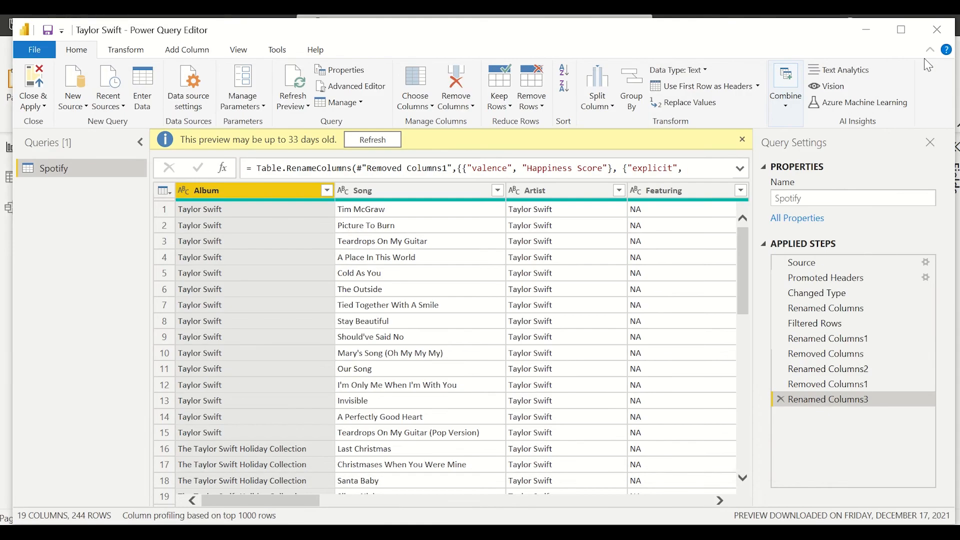
pyautogui.click(33, 87)
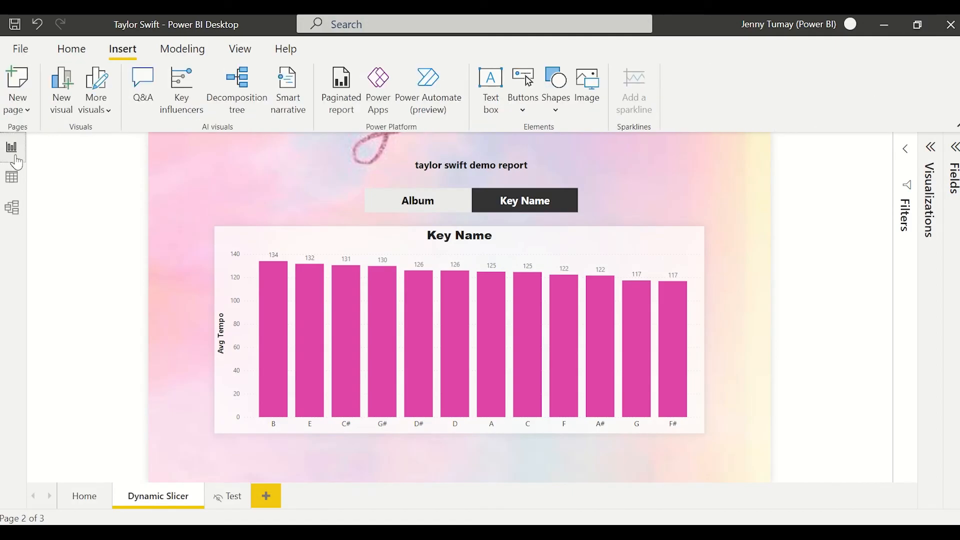
# Step: Browse the Spotify table's song rows in Data view down to Speak Now and Red
pyautogui.click(11, 176)
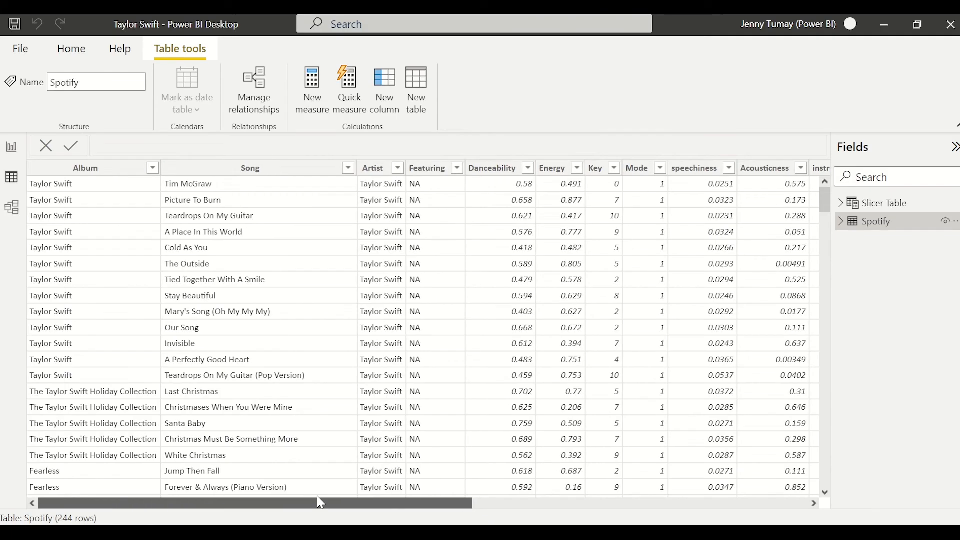
pyautogui.scroll(-3)
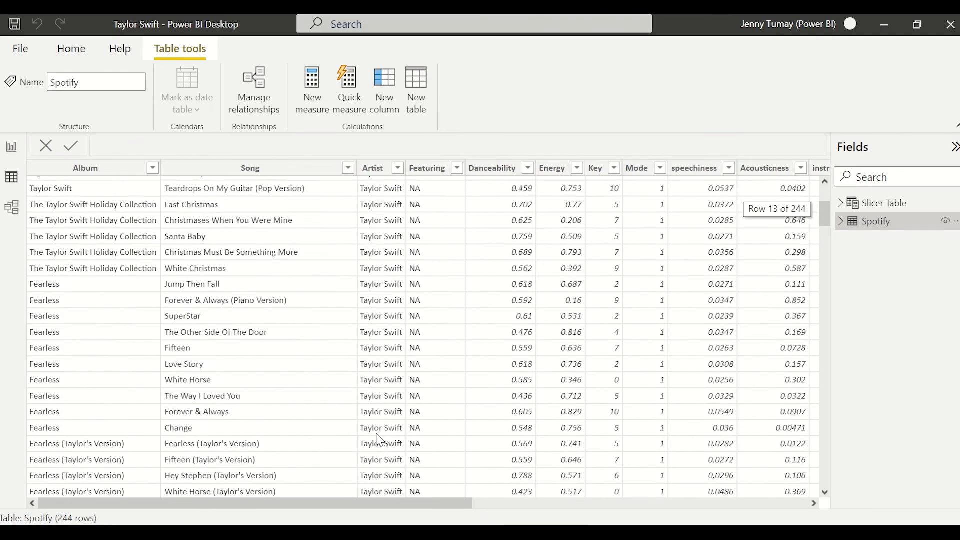
pyautogui.scroll(-3)
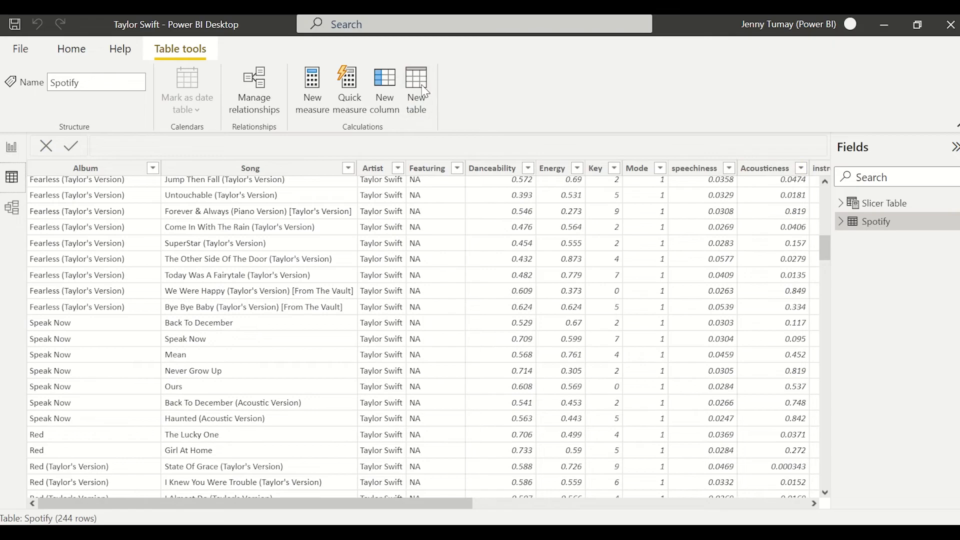
# Step: Define table Dimension Slicer = ADDCOLUMNS(VALUES(Spotify[Album]), "Dimension", "Album") returned as Album
pyautogui.click(415, 89)
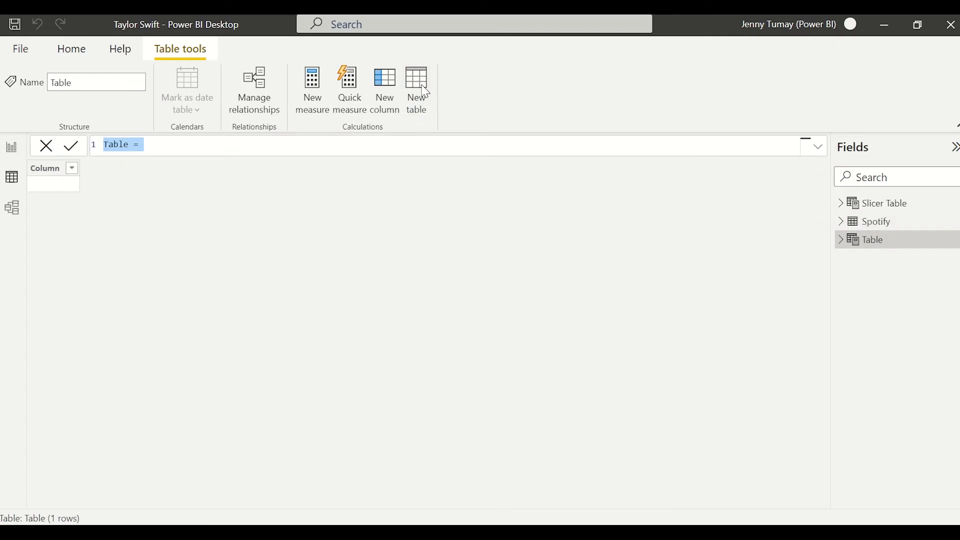
pyautogui.write('Dimension Slicer')
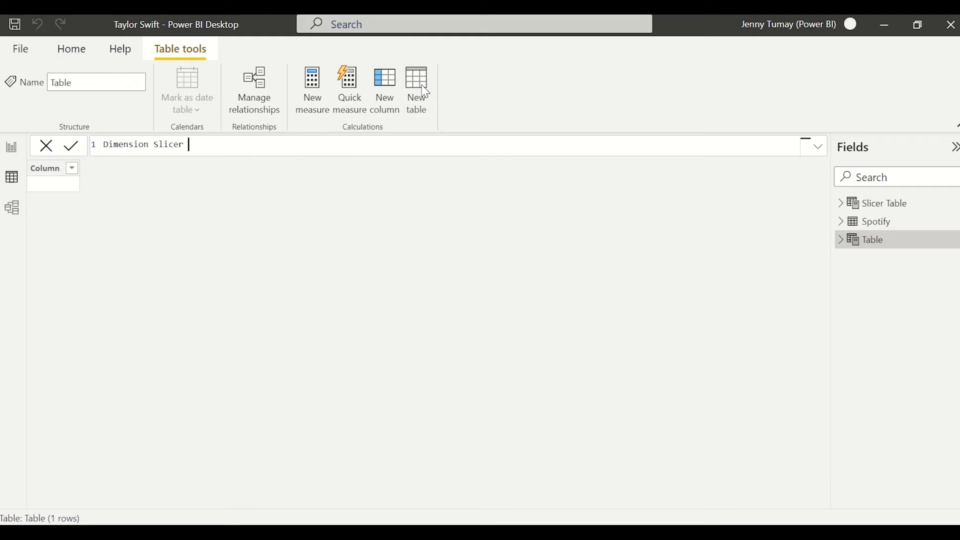
pyautogui.write('=')
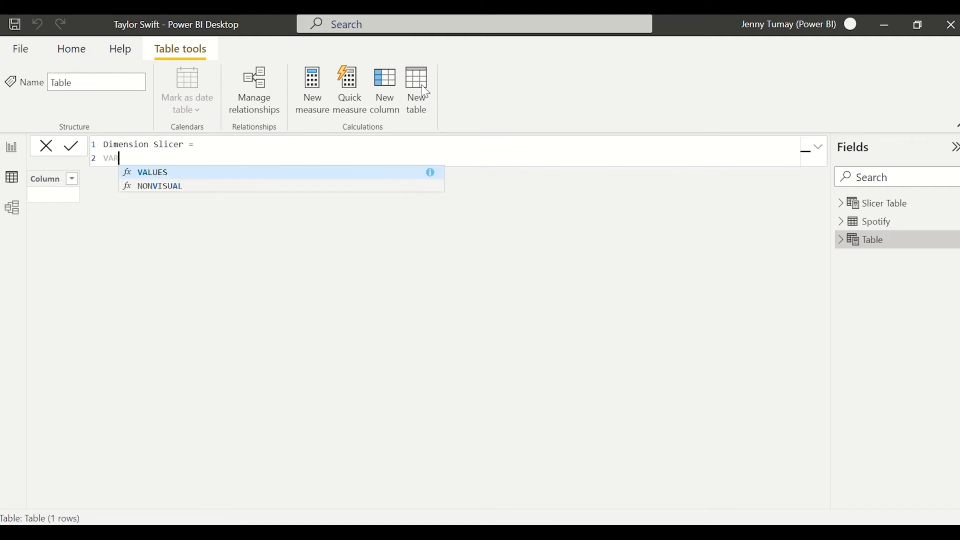
pyautogui.write('A')
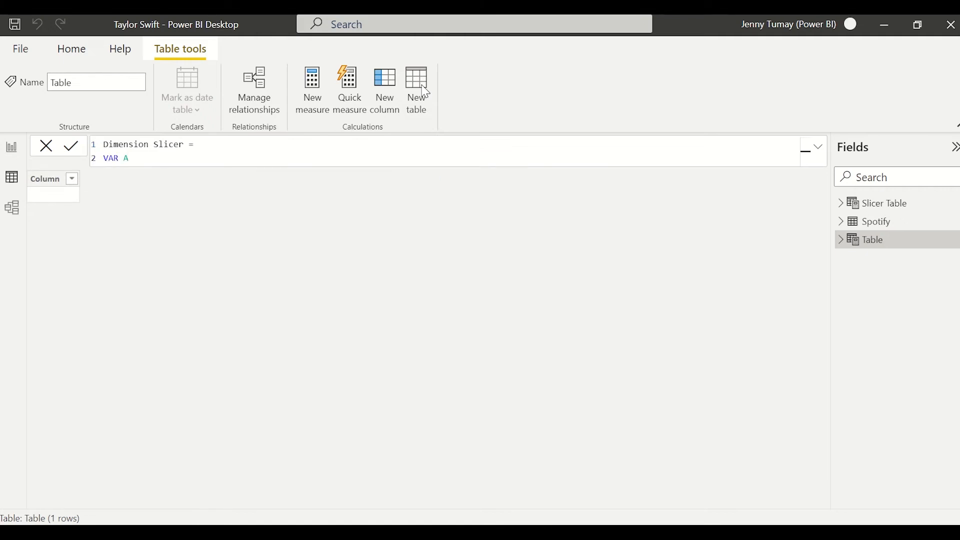
pyautogui.write('lbum =')
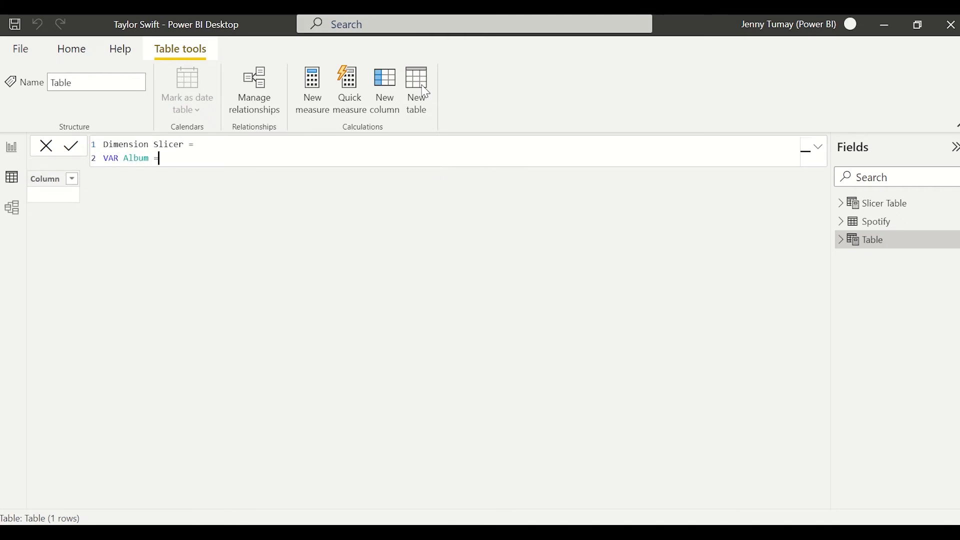
pyautogui.write('A')
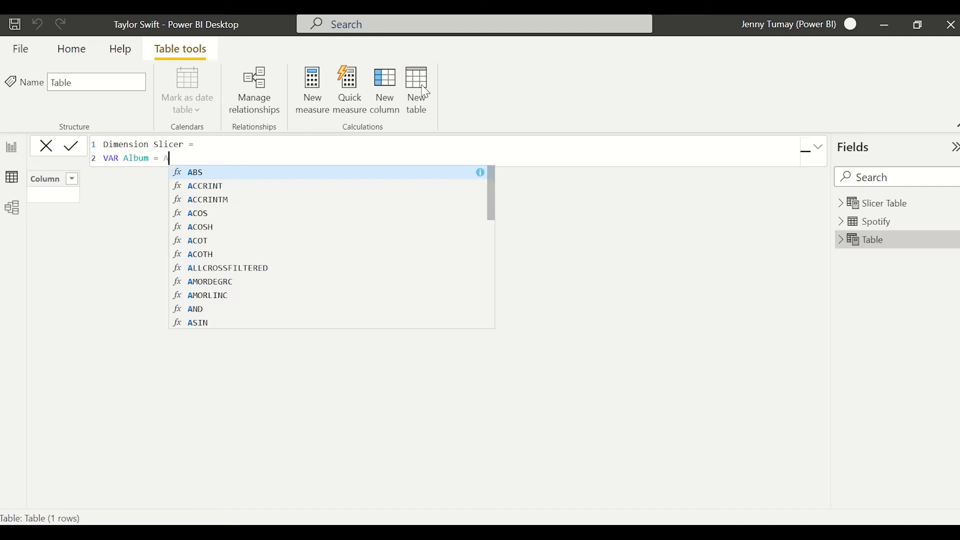
pyautogui.write('dd')
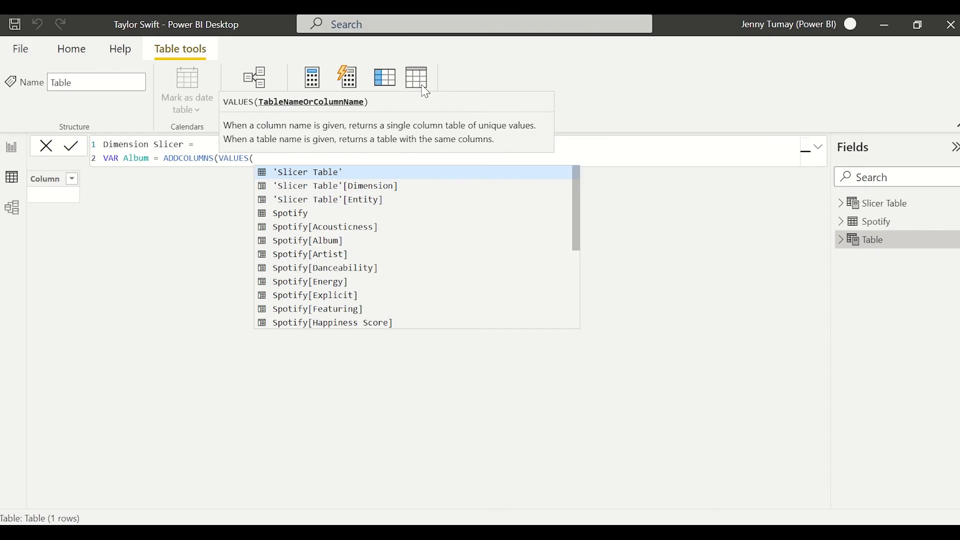
pyautogui.moveTo(383, 242)
pyautogui.write('Spotify[Album]), "')
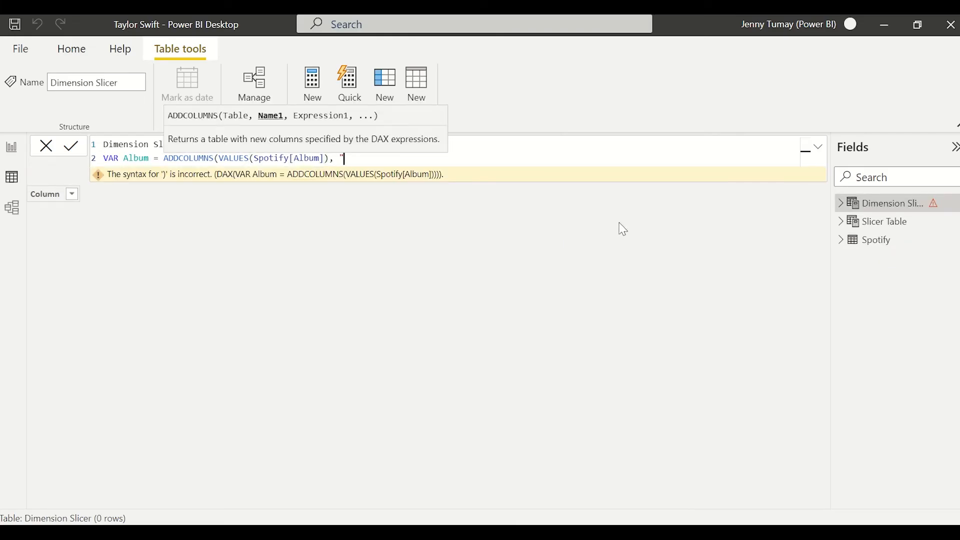
pyautogui.write('Dimension"')
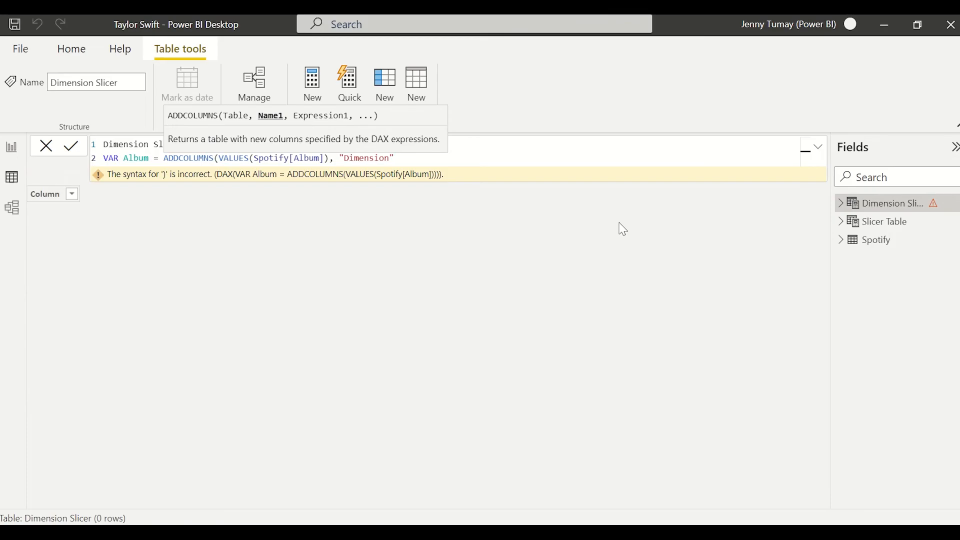
pyautogui.write(', "Album')
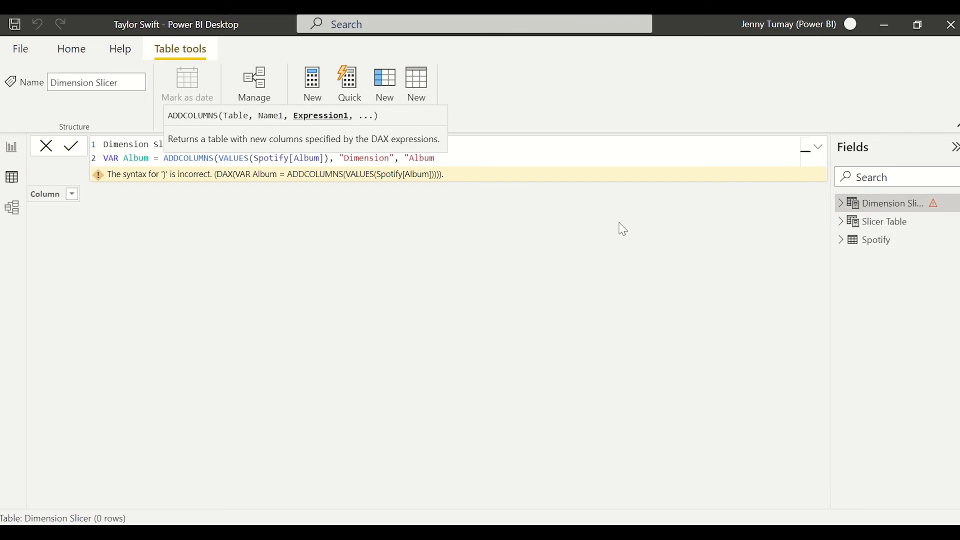
pyautogui.write('RETURN Album')
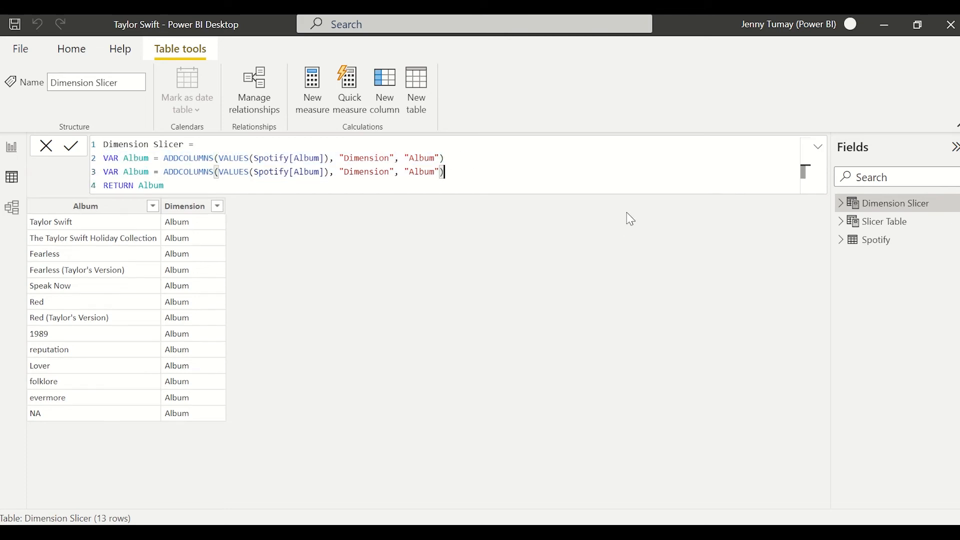
# Step: Rename the second variable Key_Name using Spotify[key_name] and return UNION(Album, Key_Name)
pyautogui.doubleClick(136, 172)
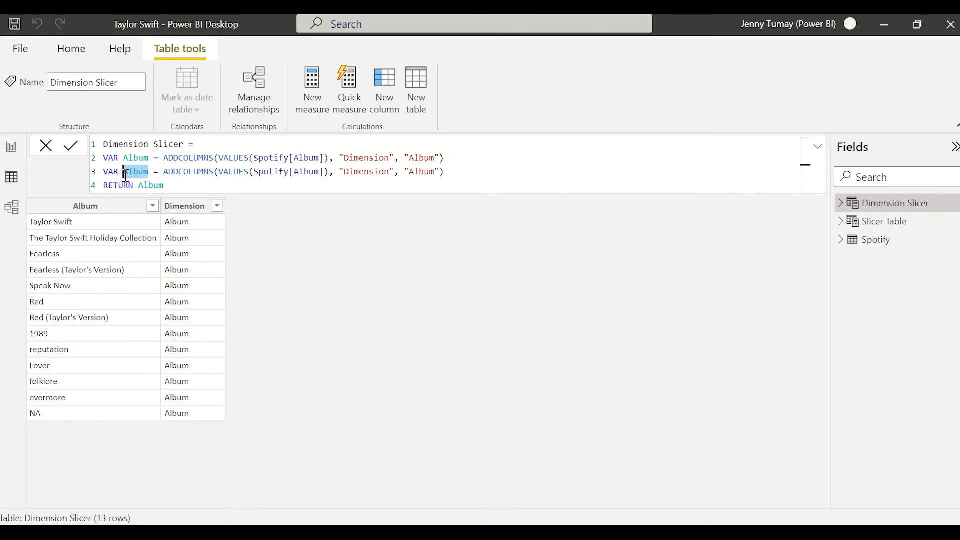
pyautogui.write('Key_Name')
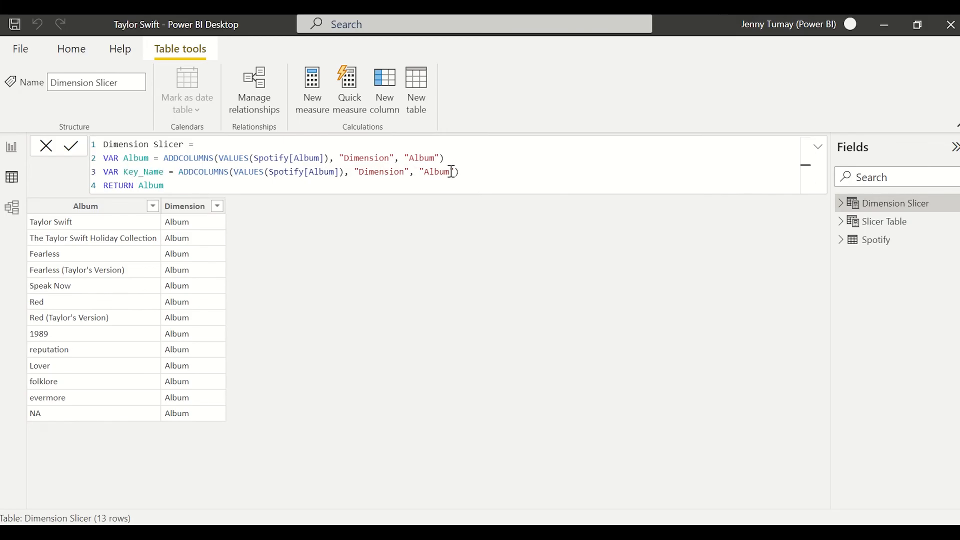
pyautogui.write('Key')
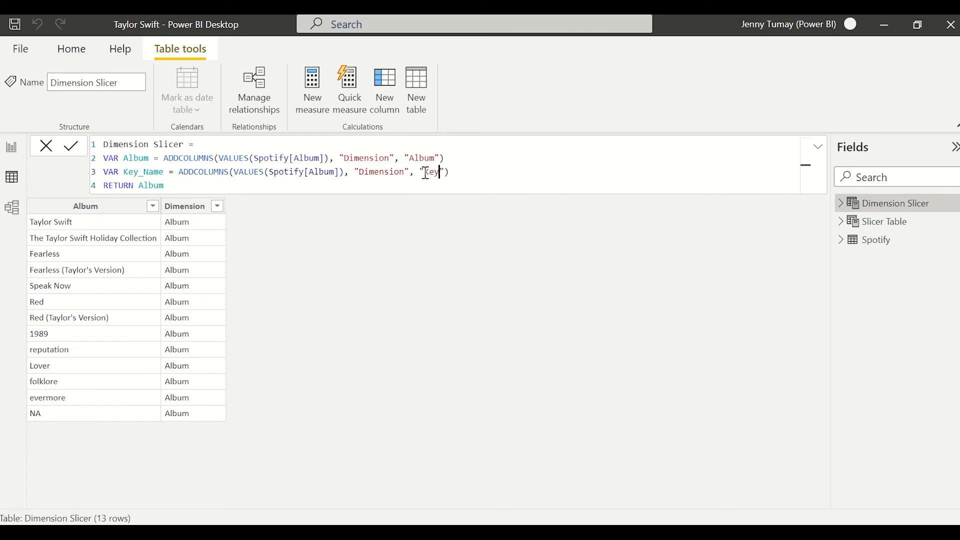
pyautogui.write('Name')
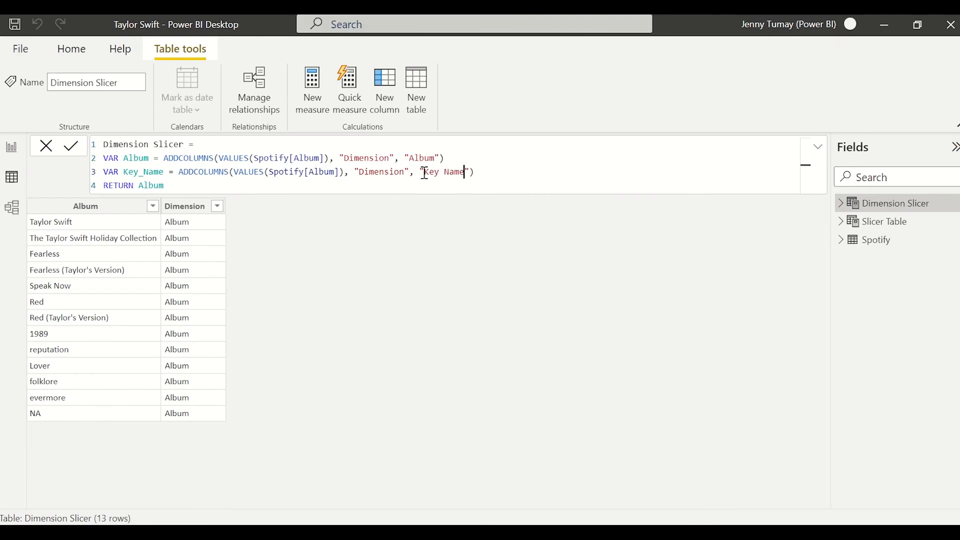
pyautogui.doubleClick(321, 171)
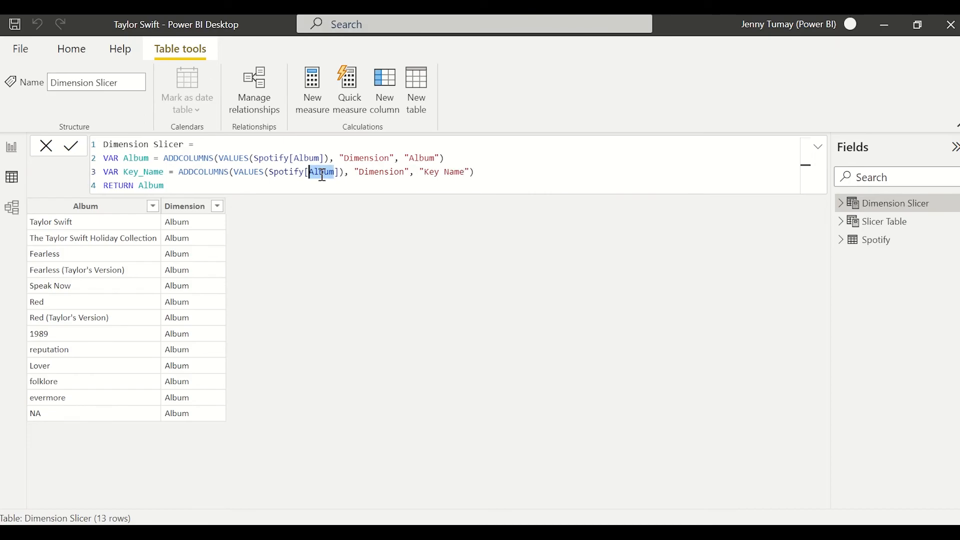
pyautogui.write('key')
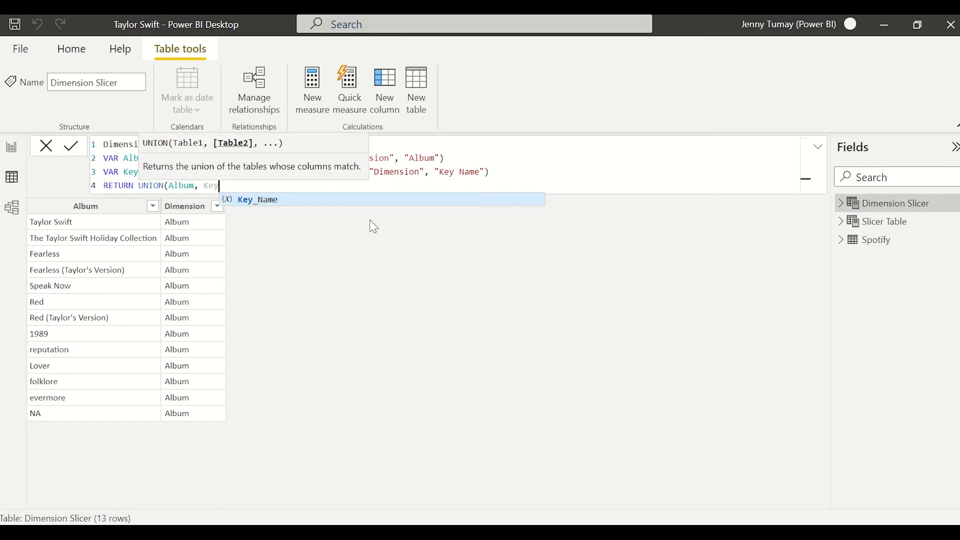
pyautogui.click(70, 145)
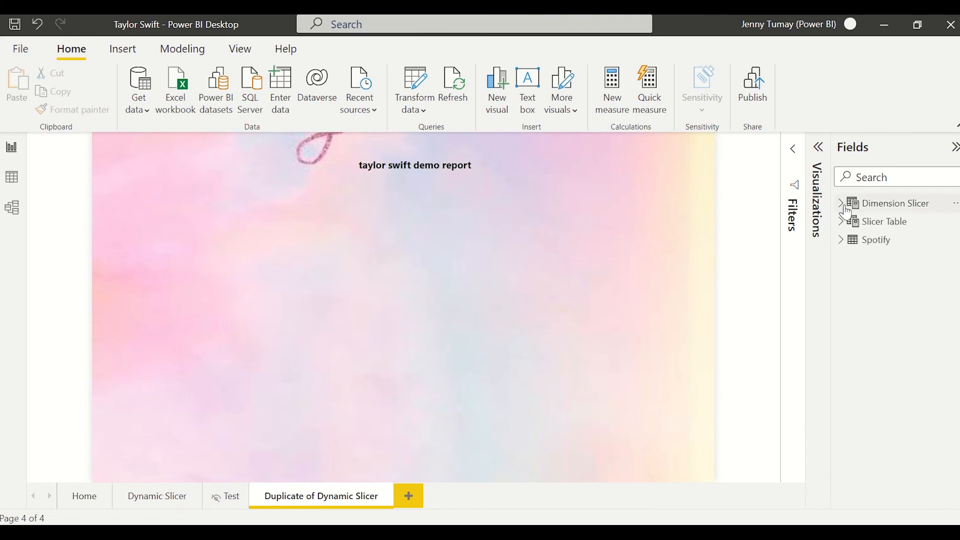
# Step: Add the Dimension field as a slicer and make Avg Tempo a clustered column chart by Entity
pyautogui.click(842, 203)
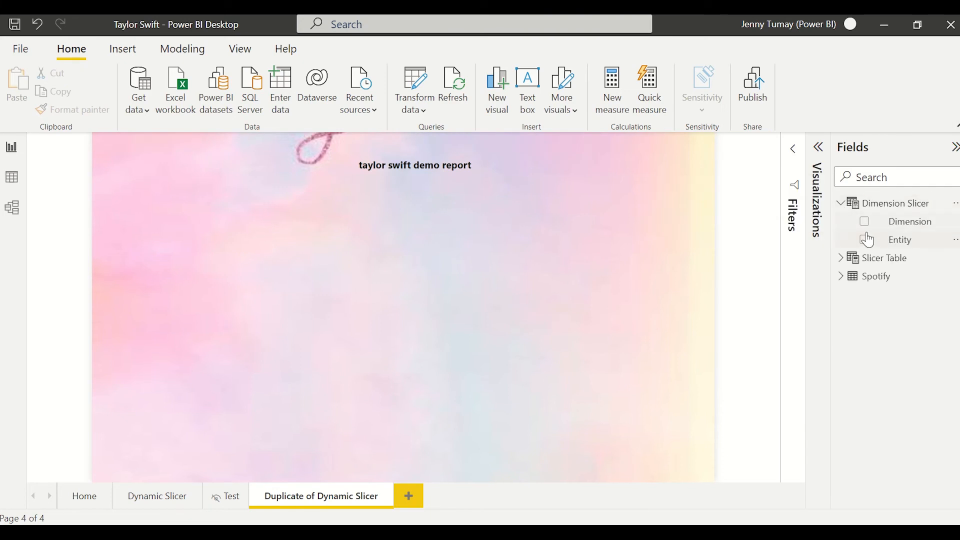
pyautogui.click(865, 221)
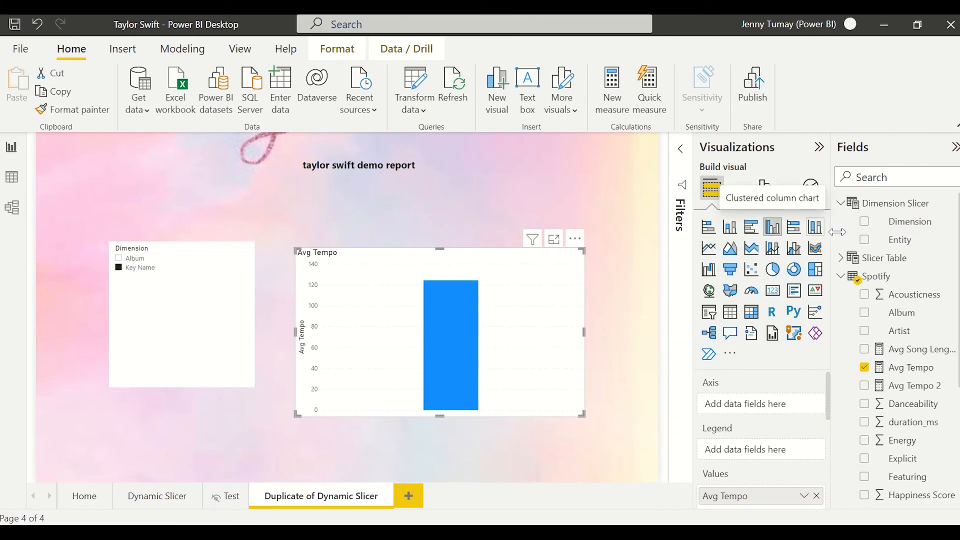
pyautogui.click(864, 239)
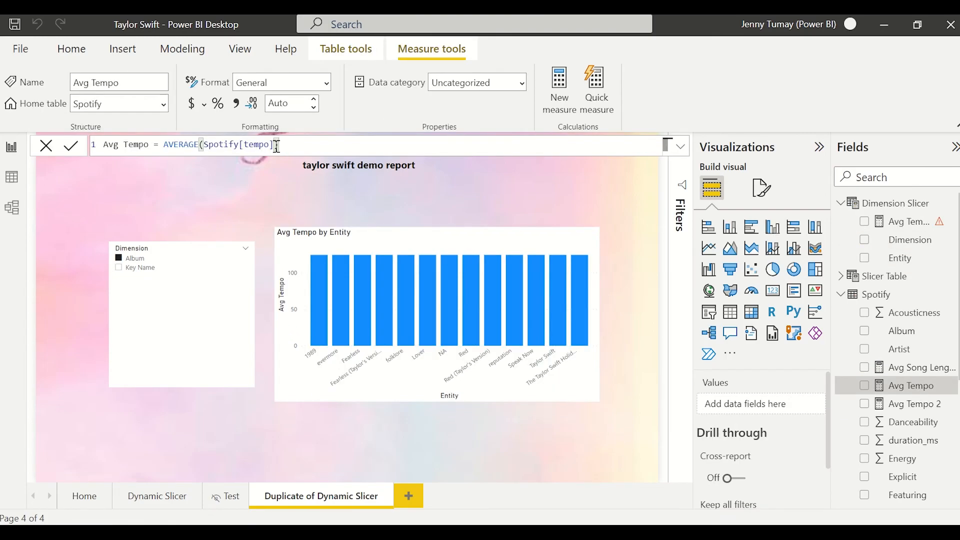
# Step: Inspect the Spotify table's tempo column in Data view, then return to the report
pyautogui.click(11, 177)
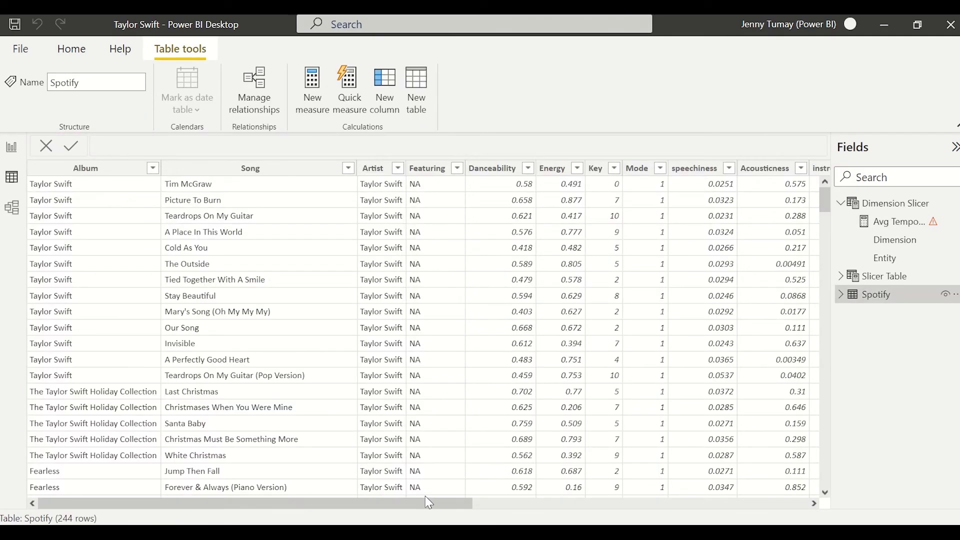
pyautogui.hscroll(3)
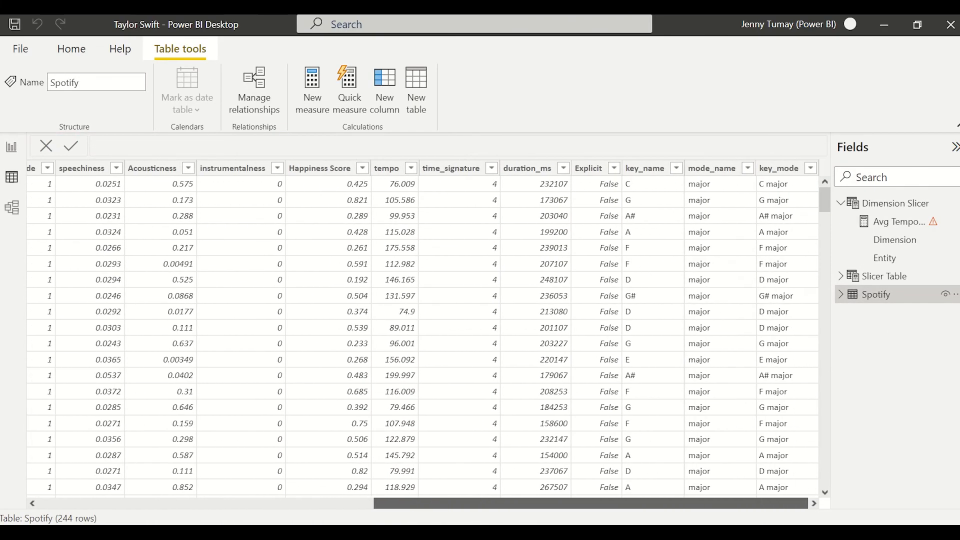
pyautogui.click(386, 168)
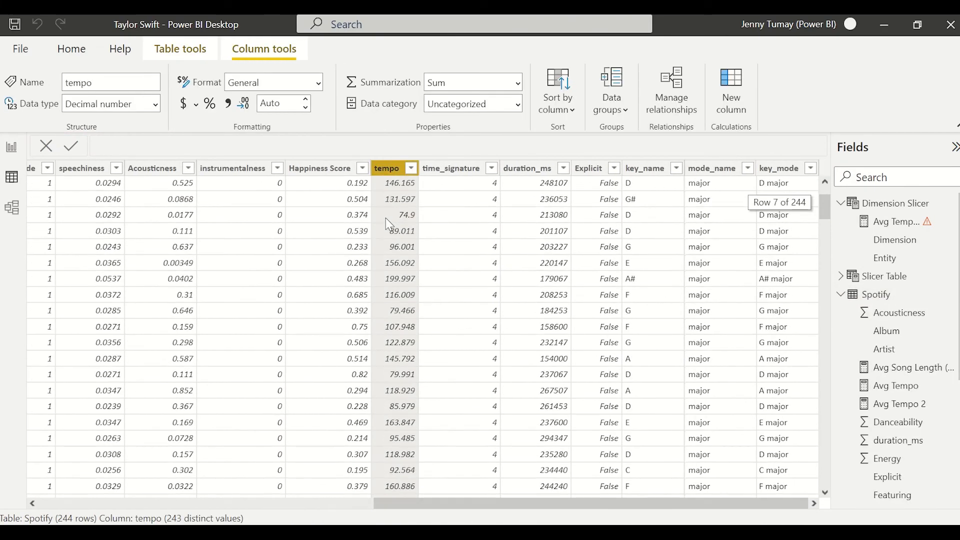
pyautogui.click(11, 147)
pyautogui.write('Avg Tempo Dimension Slicer =')
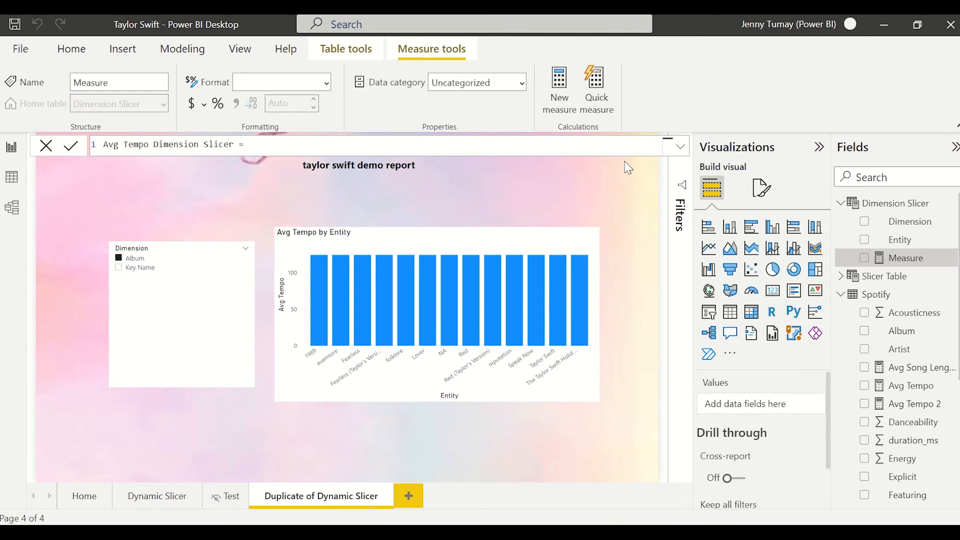
# Step: Write VAR SV and RETURN SWITCH(TRUE(), SELECTEDVALUE('Dimension Slicer'[Dimension]) = "Album", ...)
pyautogui.write('VAR')
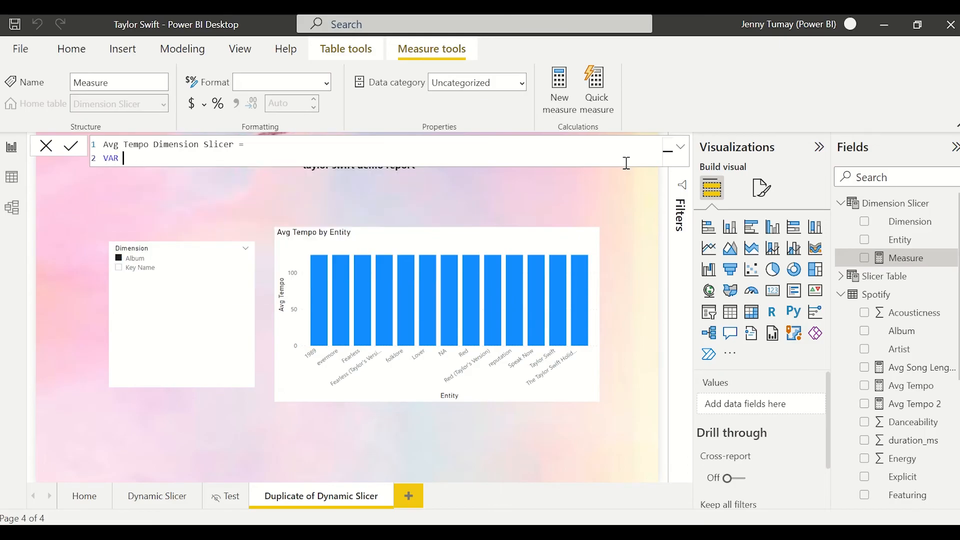
pyautogui.write('SV')
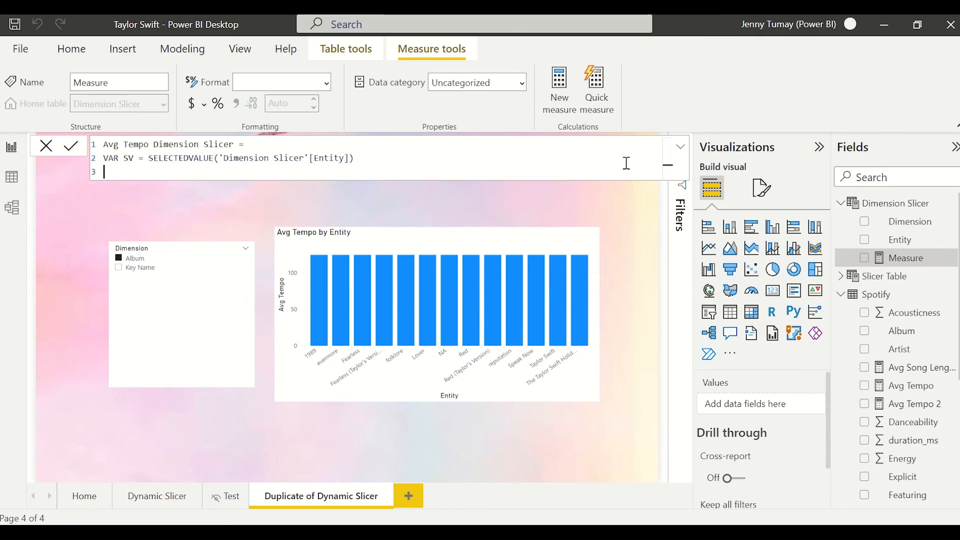
pyautogui.write('RETURN SWITCH(')
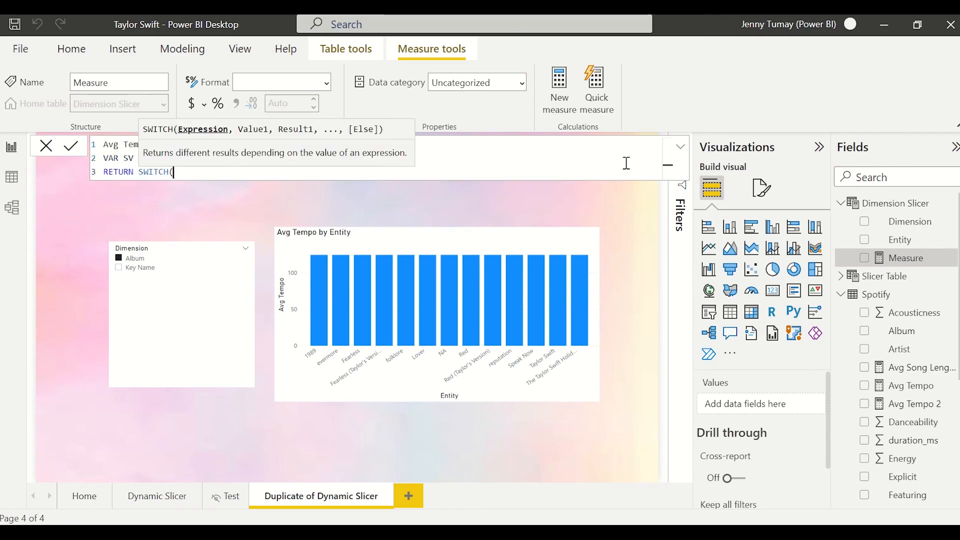
pyautogui.write('TRUE(), selectedva')
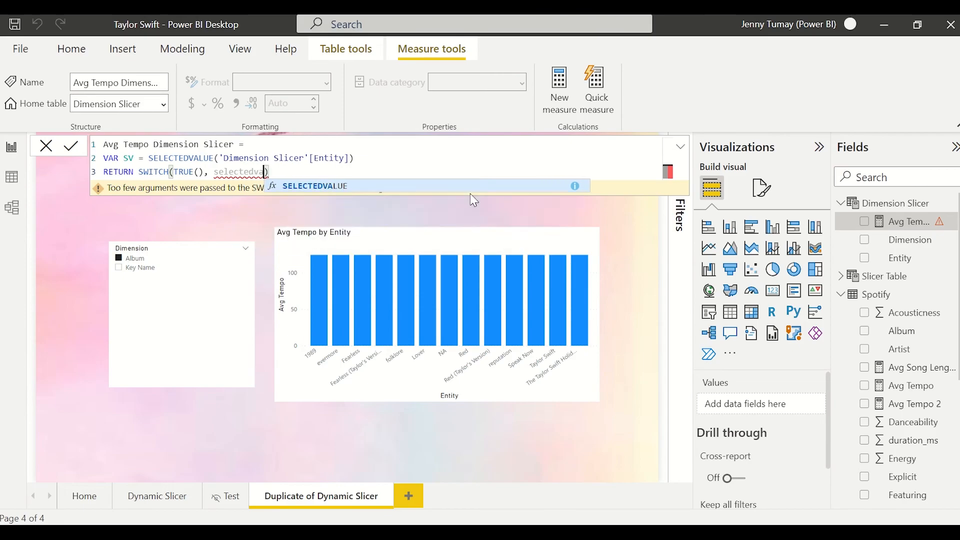
pyautogui.write('SELECTEDVALUE(\'Dimension Slicer\'[Dimension]) = "A')
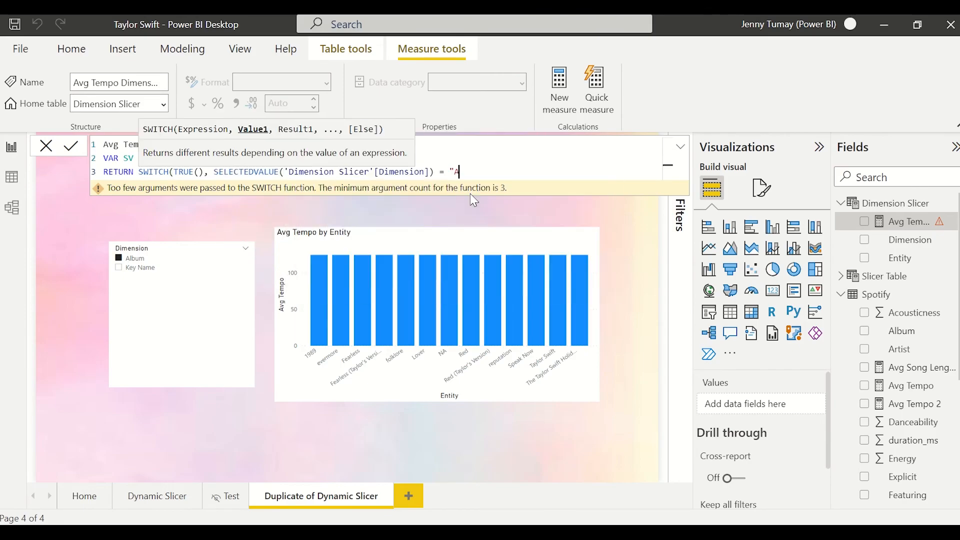
pyautogui.write('lbu')
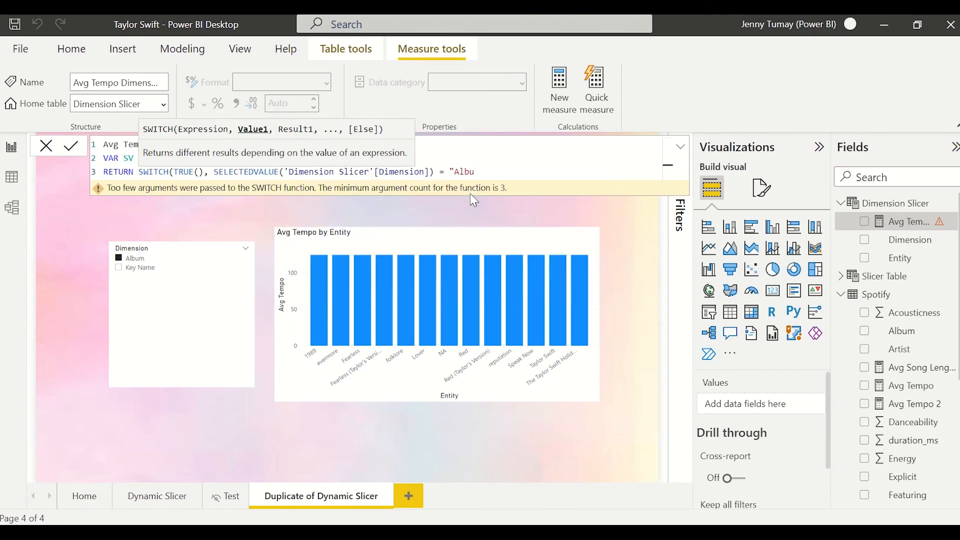
pyautogui.write('m",')
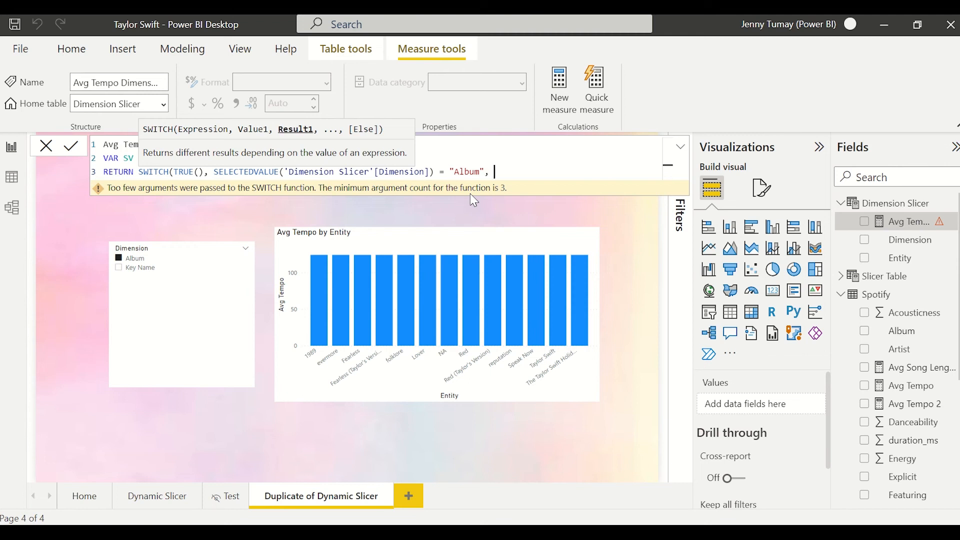
# Step: Add the Album result CALCULATE([Avg Tempo], FILTER(Spotify, Spotify[Album] = SV))
pyautogui.write('CALCULATE(')
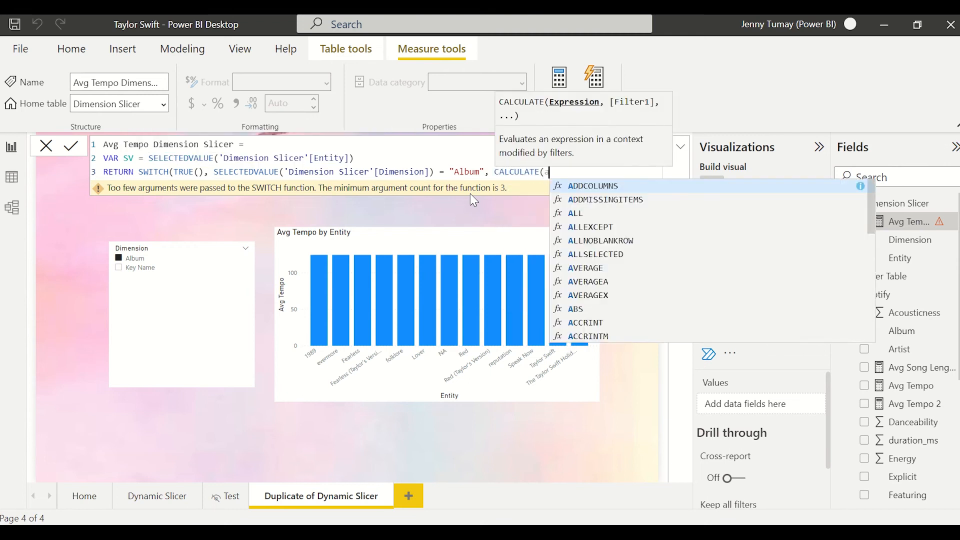
pyautogui.write('avg')
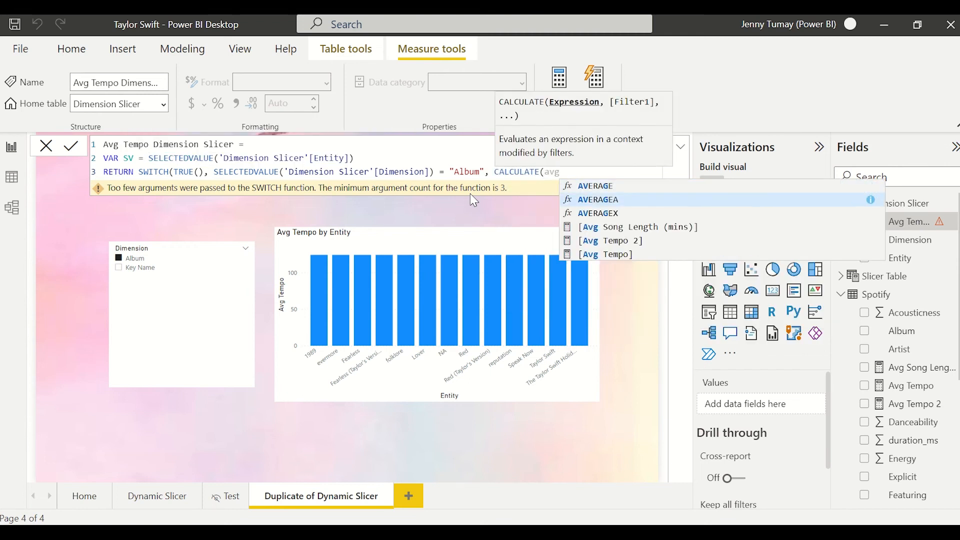
pyautogui.click(612, 254)
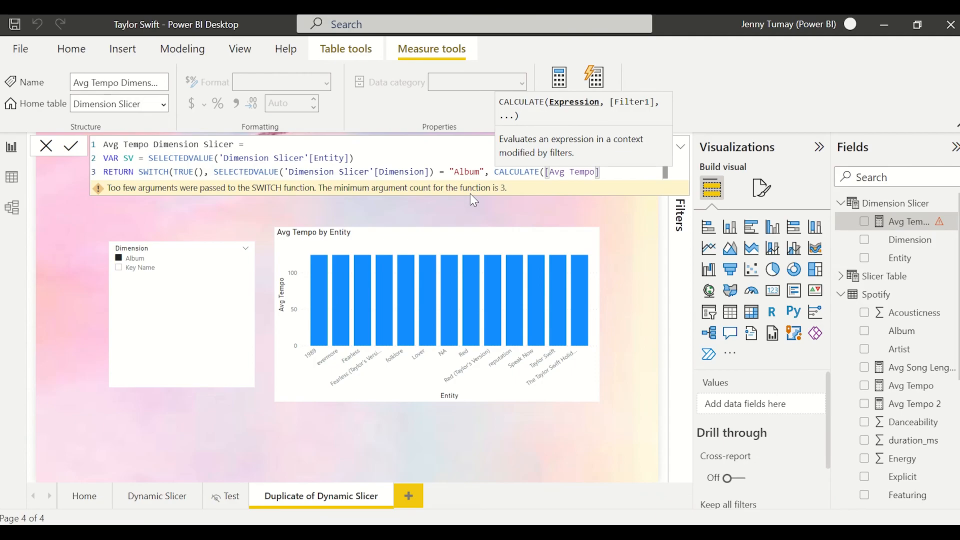
pyautogui.write(', FI')
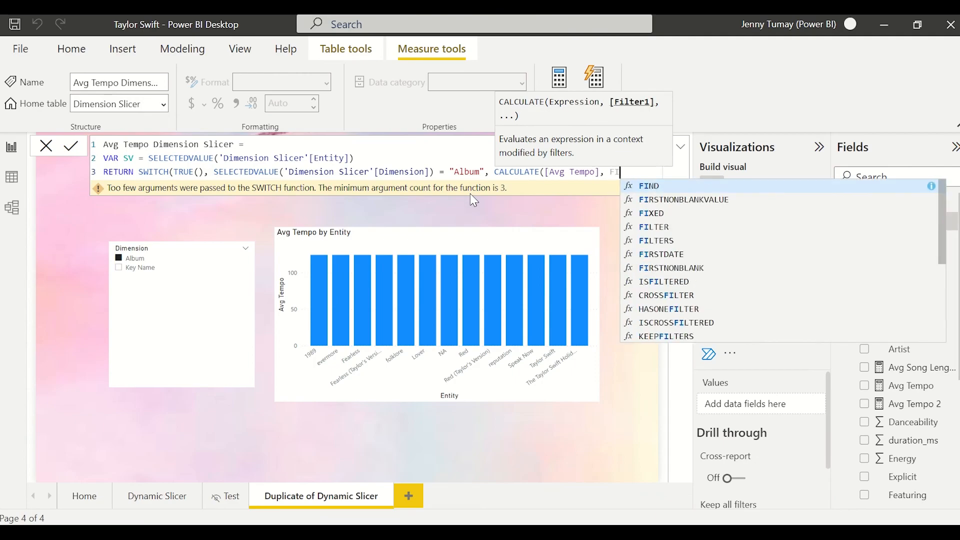
pyautogui.write('lter')
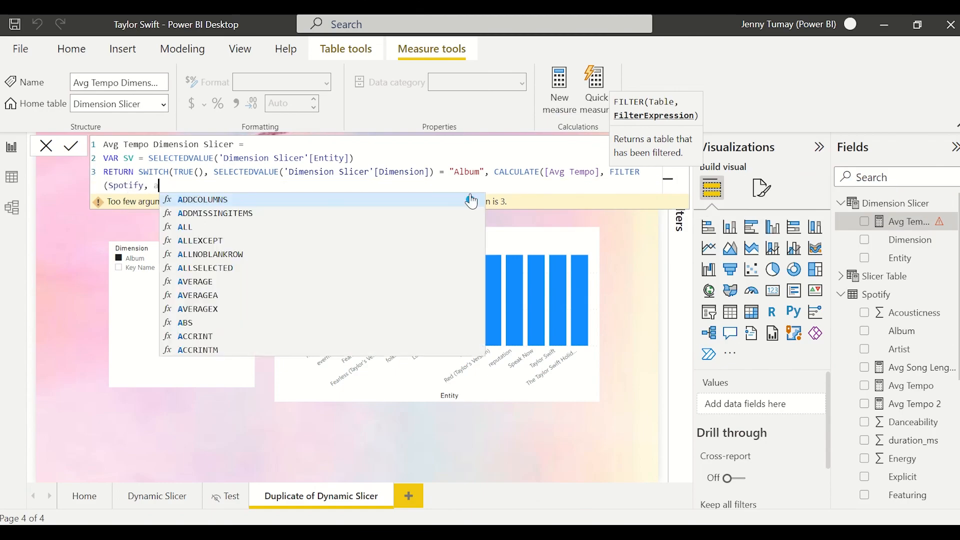
pyautogui.write('alb')
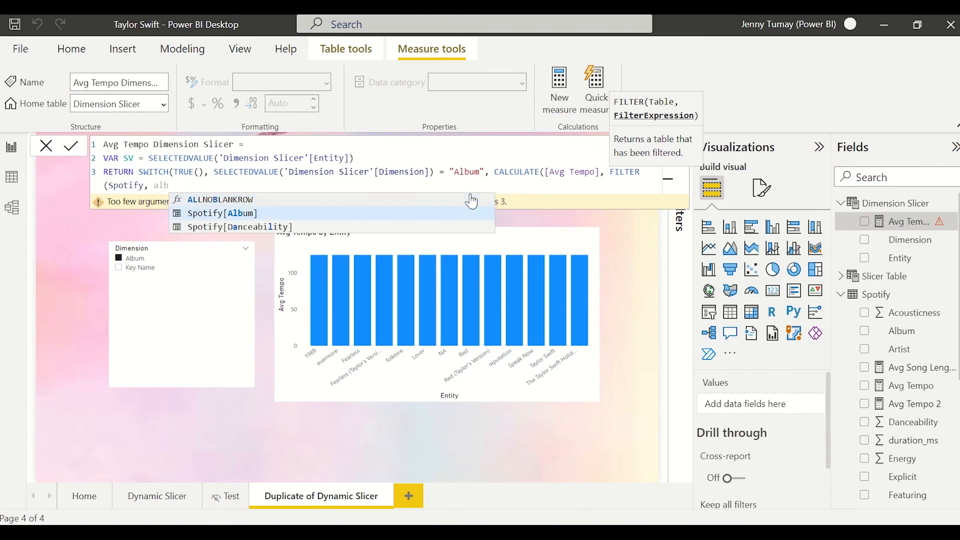
pyautogui.click(222, 213)
pyautogui.write('Sel')
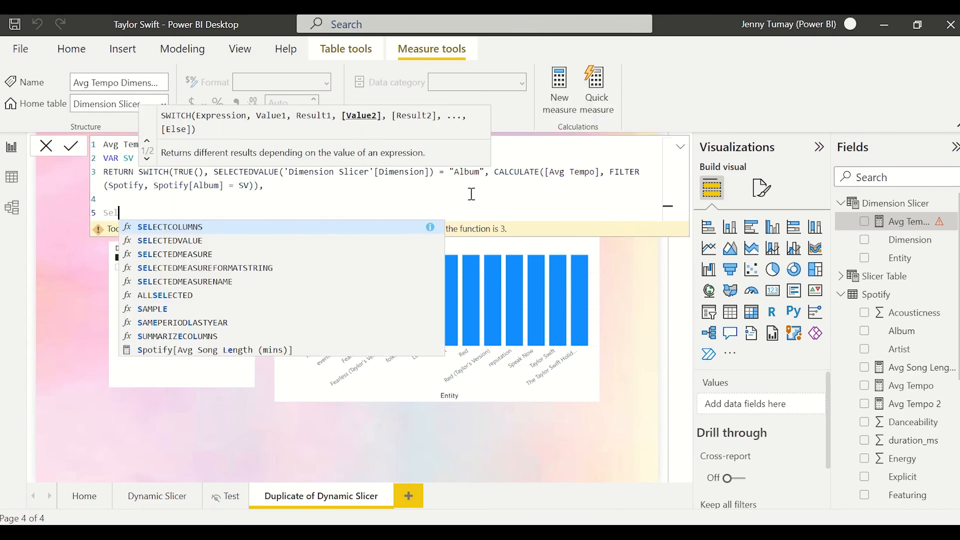
# Step: Add the Key Name branch filtering Spotify[key_name] = SV and commit the measure
pyautogui.write('ecte')
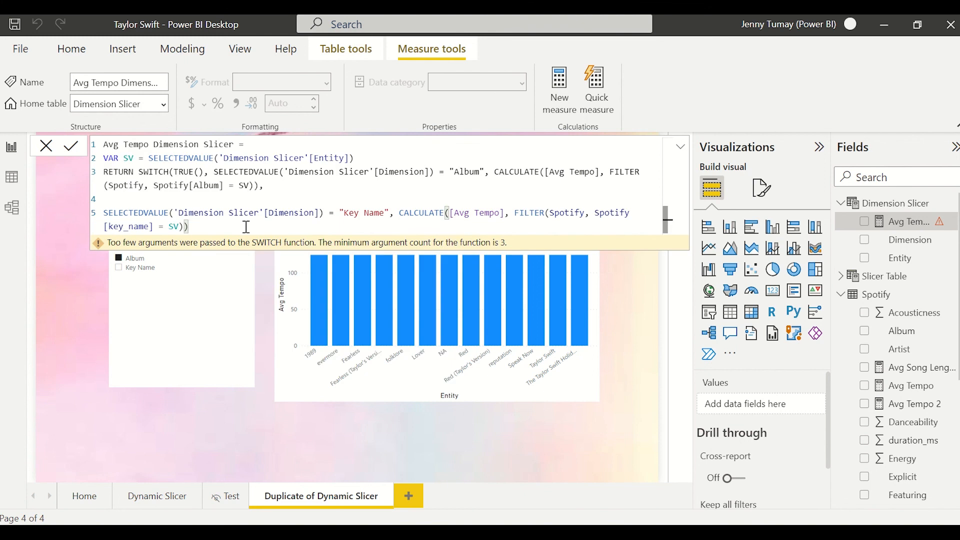
pyautogui.moveTo(336, 243)
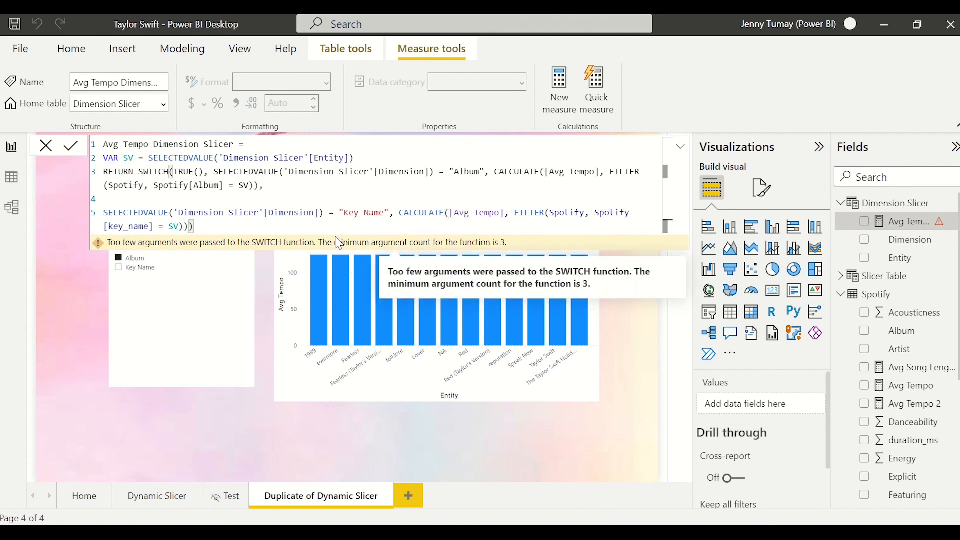
pyautogui.click(70, 145)
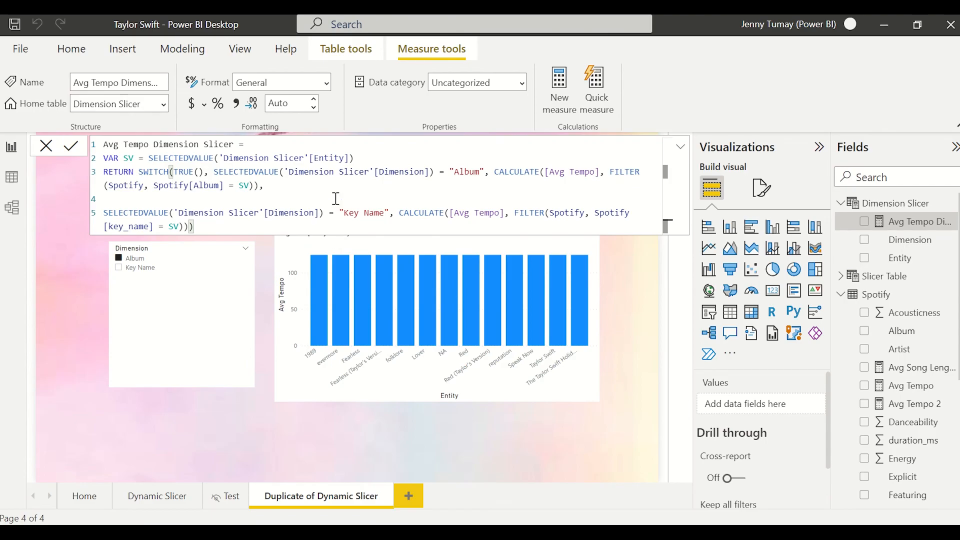
pyautogui.moveTo(194, 172)
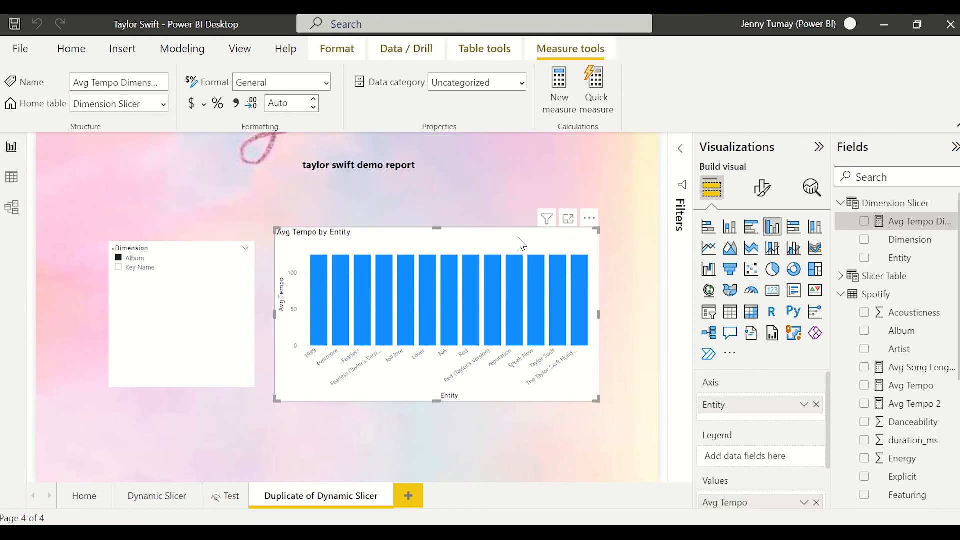
# Step: Replace the chart's Avg Tempo value with Avg Tempo Dimension Slicer and test the Album option
pyautogui.click(71, 49)
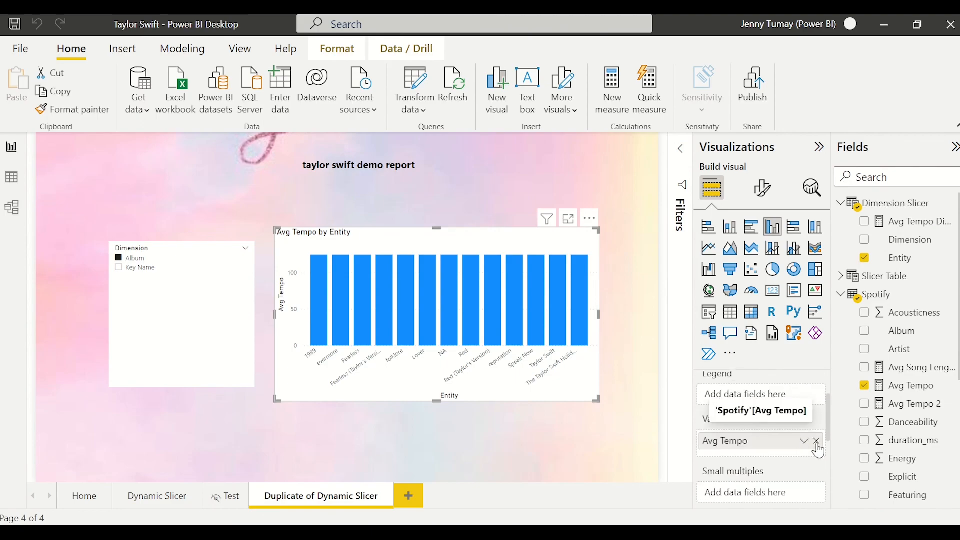
pyautogui.click(864, 221)
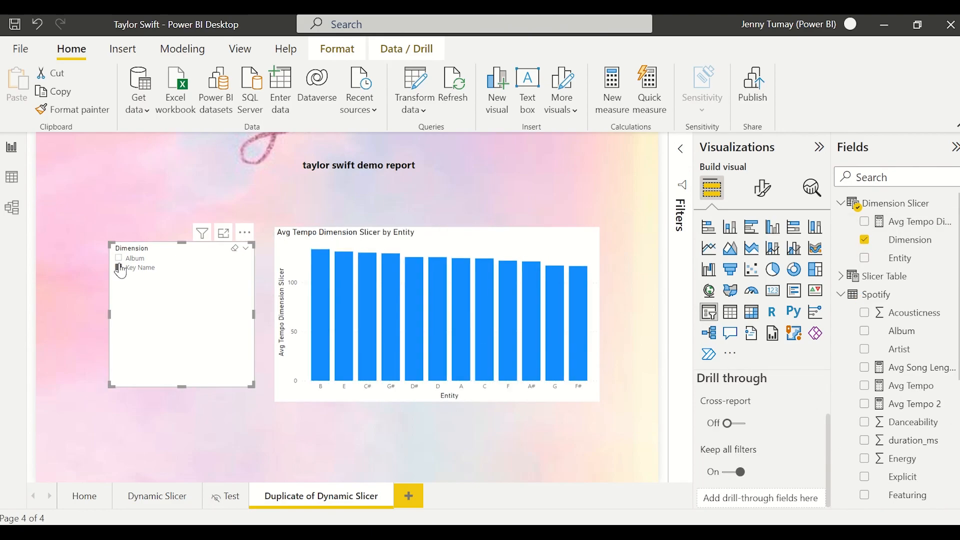
pyautogui.click(119, 258)
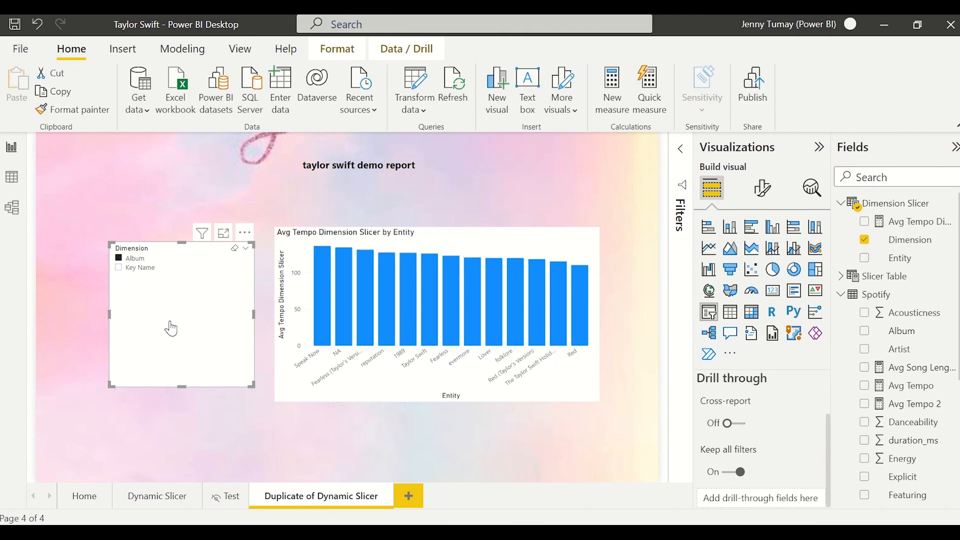
pyautogui.click(157, 496)
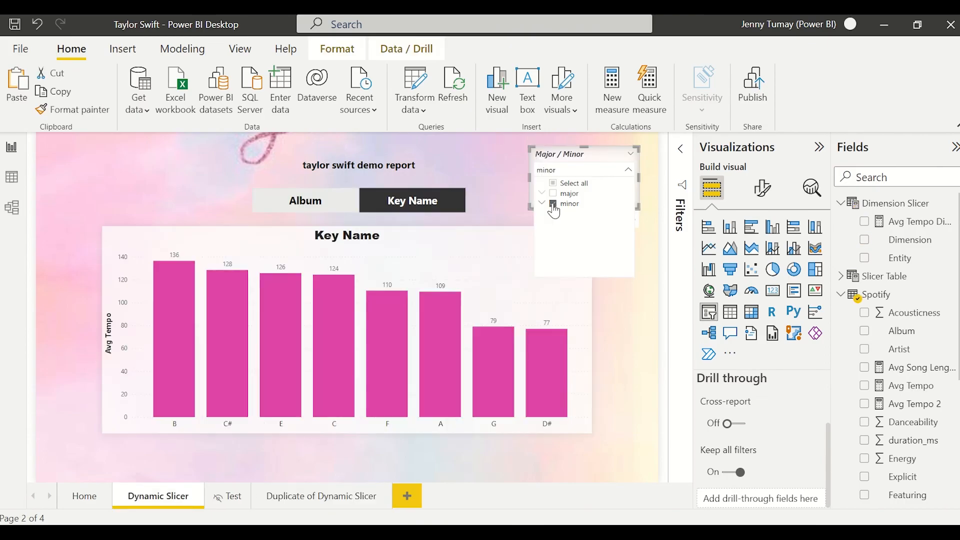
# Step: Filter to major keys, then on the duplicate page switch the chart to Album
pyautogui.click(553, 194)
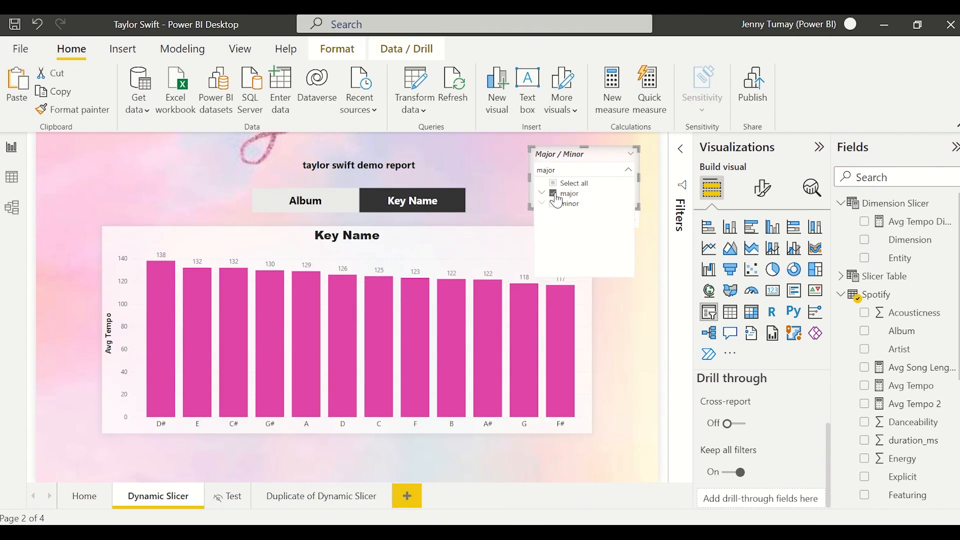
pyautogui.click(320, 496)
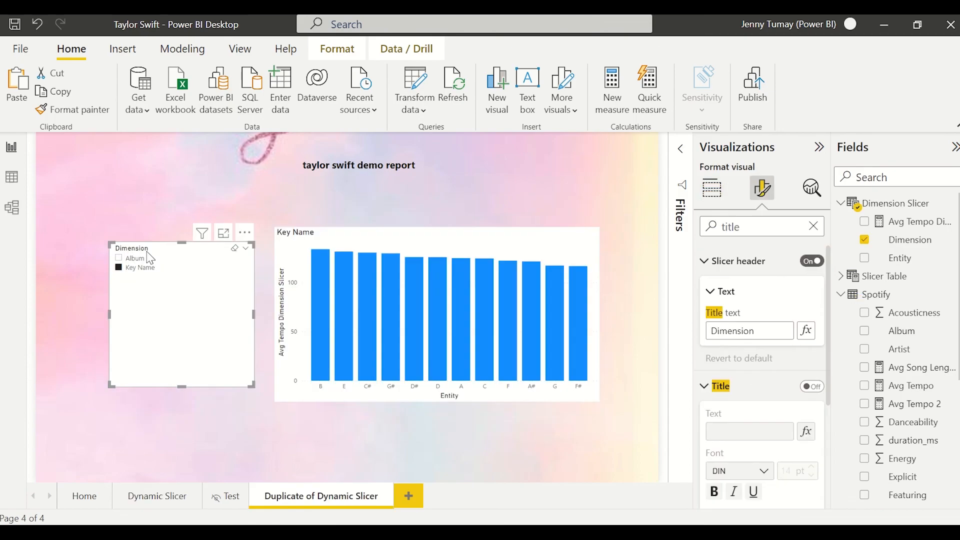
pyautogui.click(120, 259)
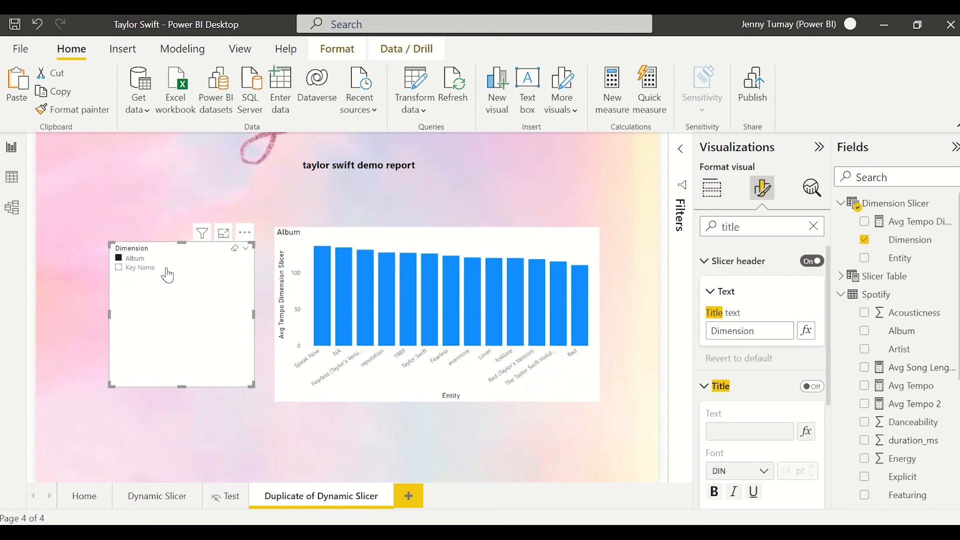
pyautogui.click(711, 188)
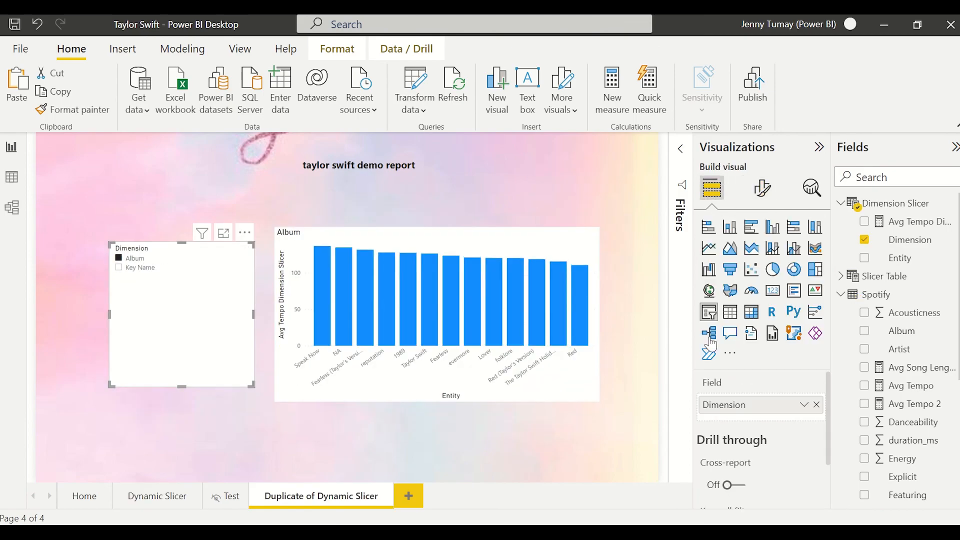
pyautogui.moveTo(433, 328)
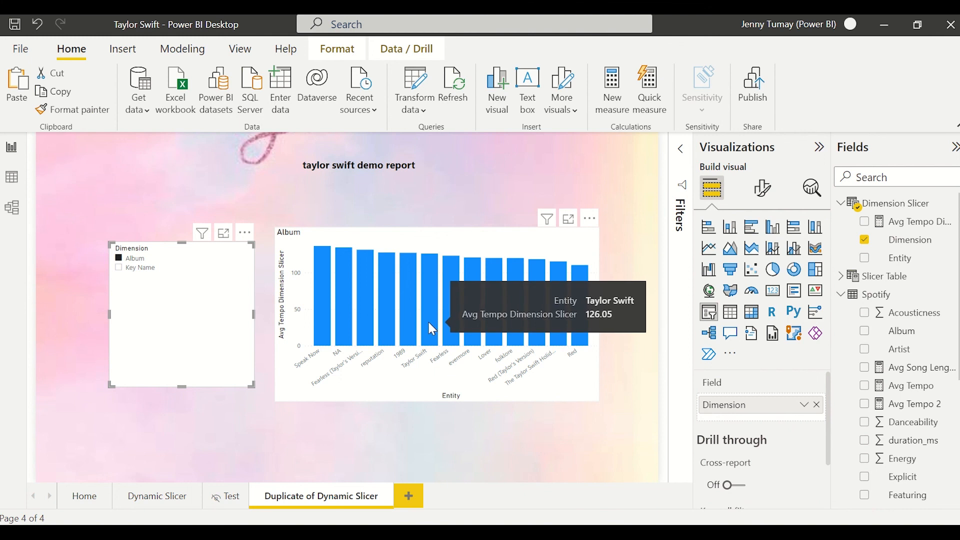
pyautogui.moveTo(601, 406)
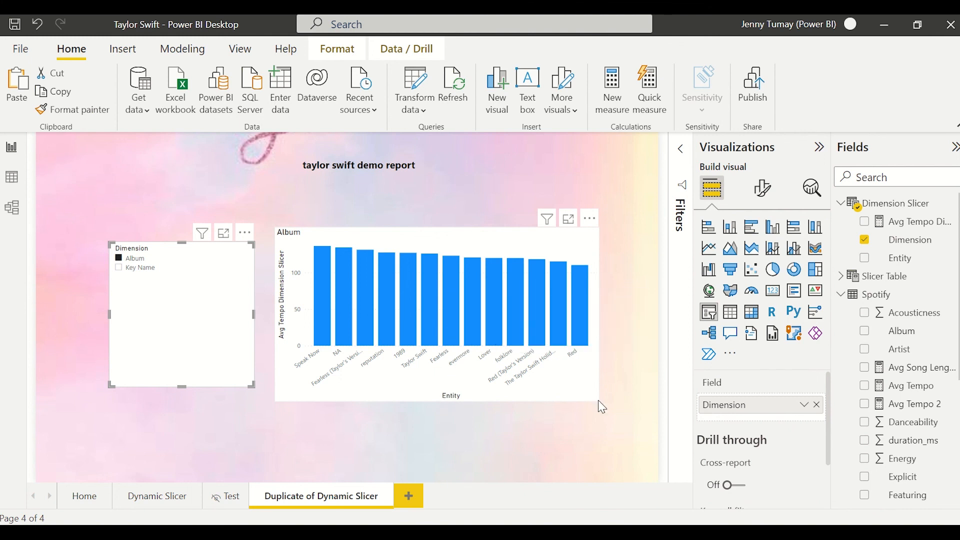
# Step: Return to the Dynamic Slicer page showing the pink Album tempo chart
pyautogui.click(157, 496)
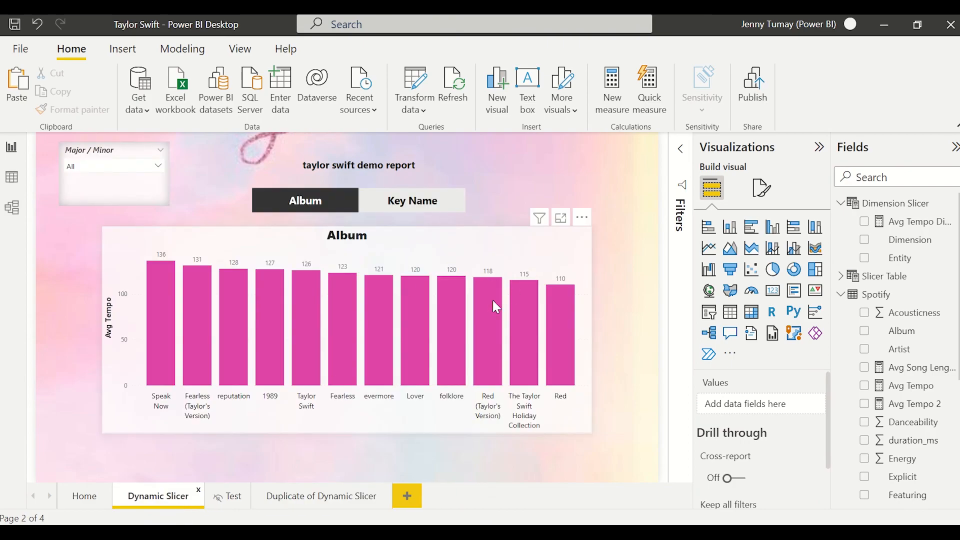
pyautogui.moveTo(446, 403)
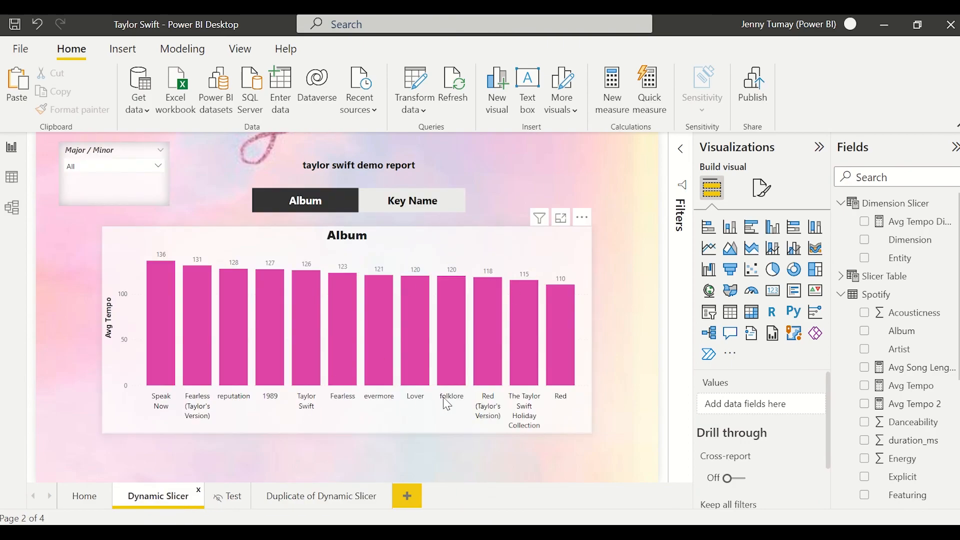
pyautogui.moveTo(529, 392)
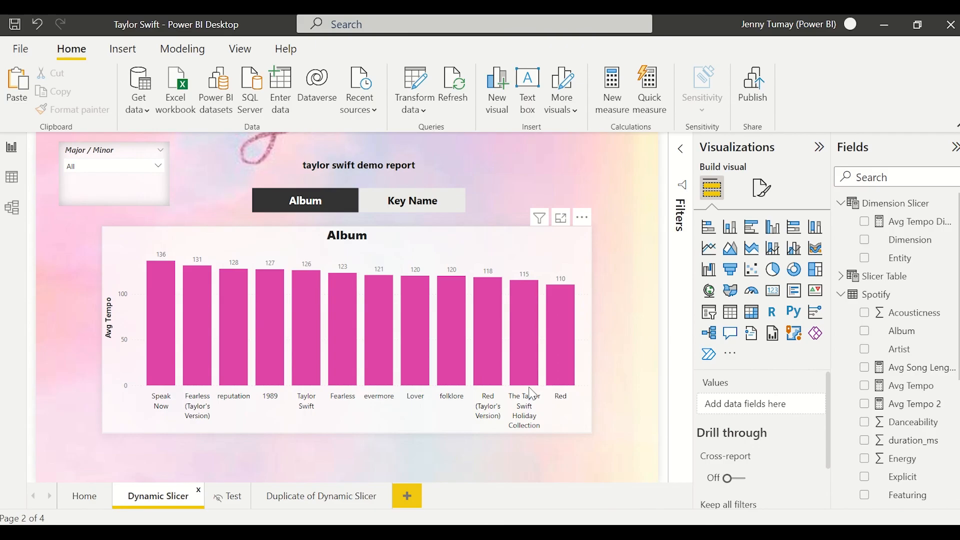
pyautogui.moveTo(262, 412)
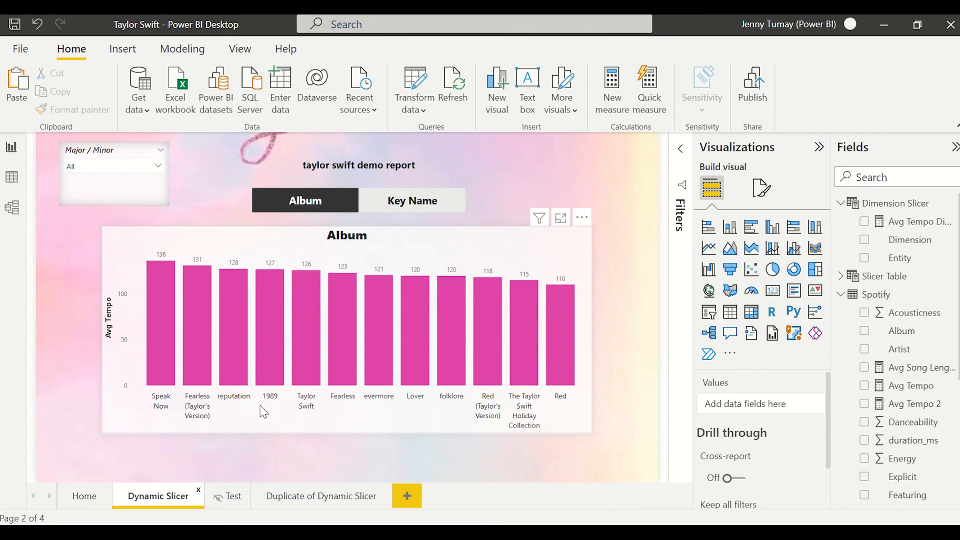